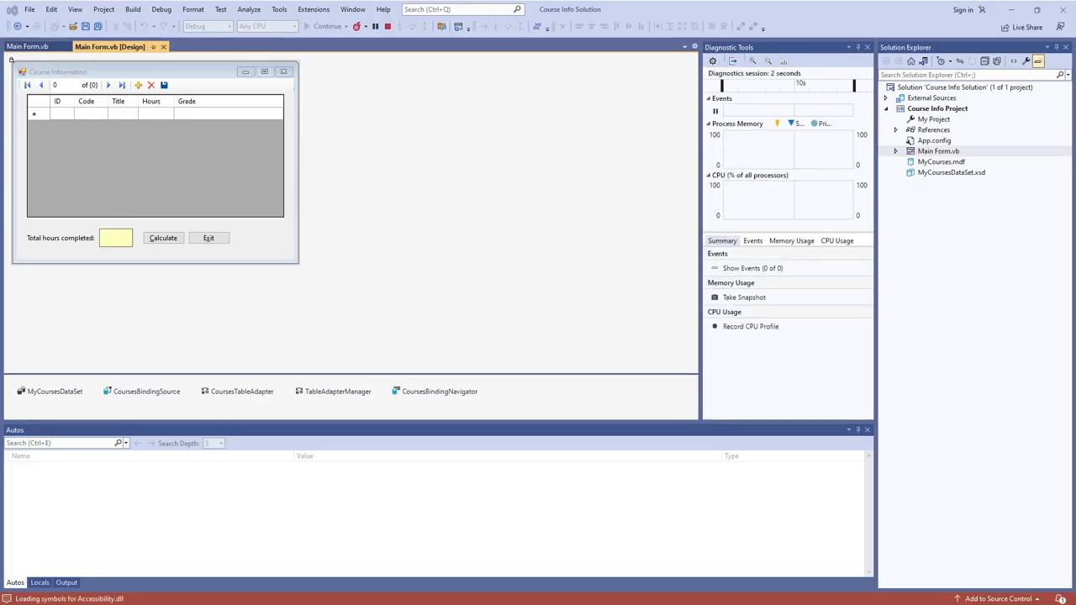
# Start the app, select hours cells for Accounting Procedures and Environmental Biology, and calculate 14 total hours.
pyautogui.click(327, 26)
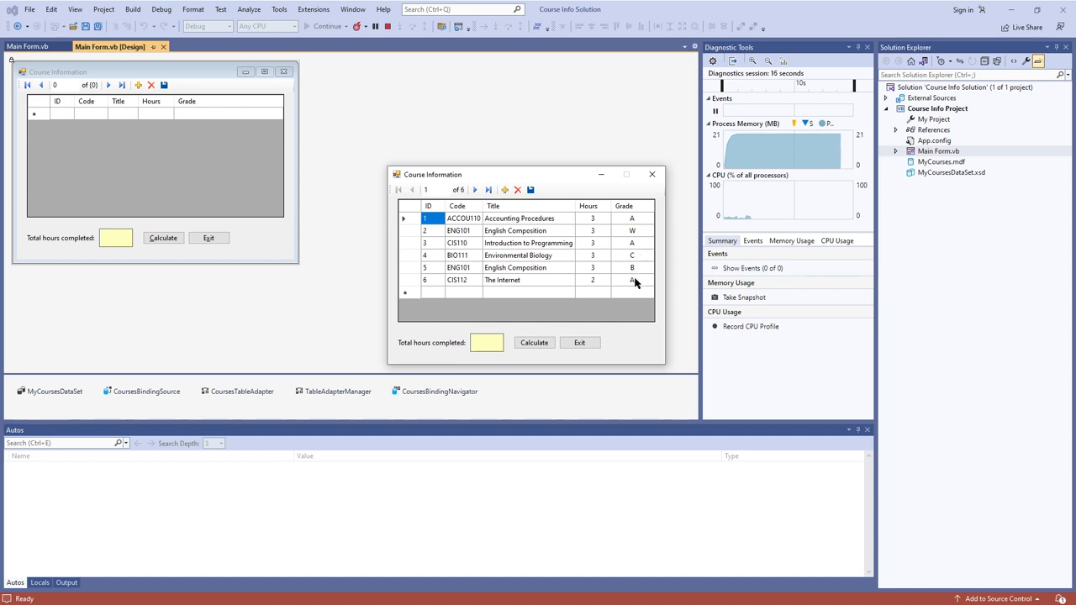
pyautogui.click(631, 230)
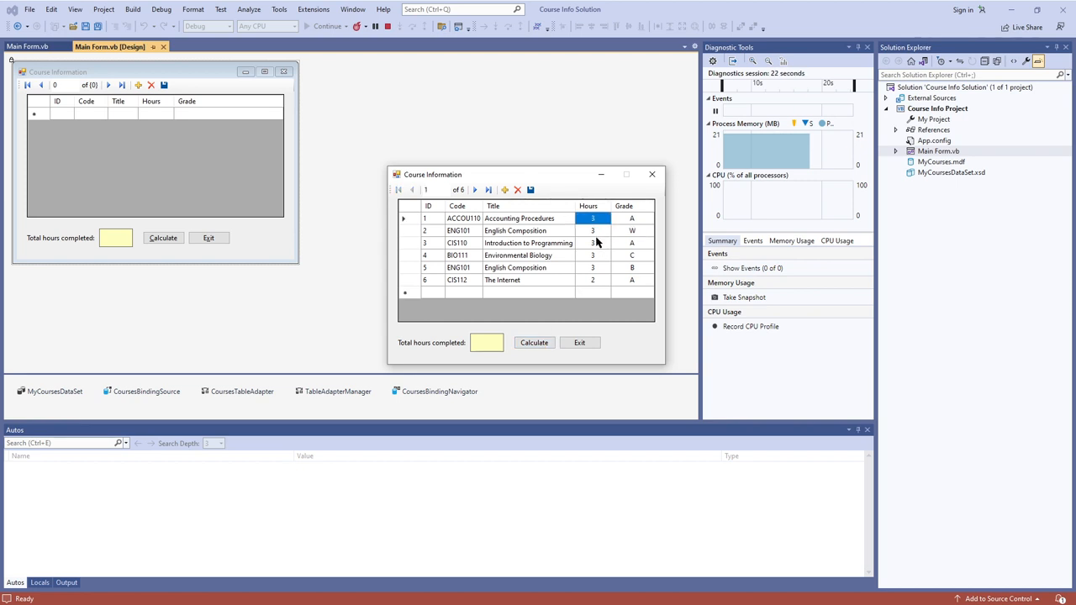
pyautogui.click(593, 254)
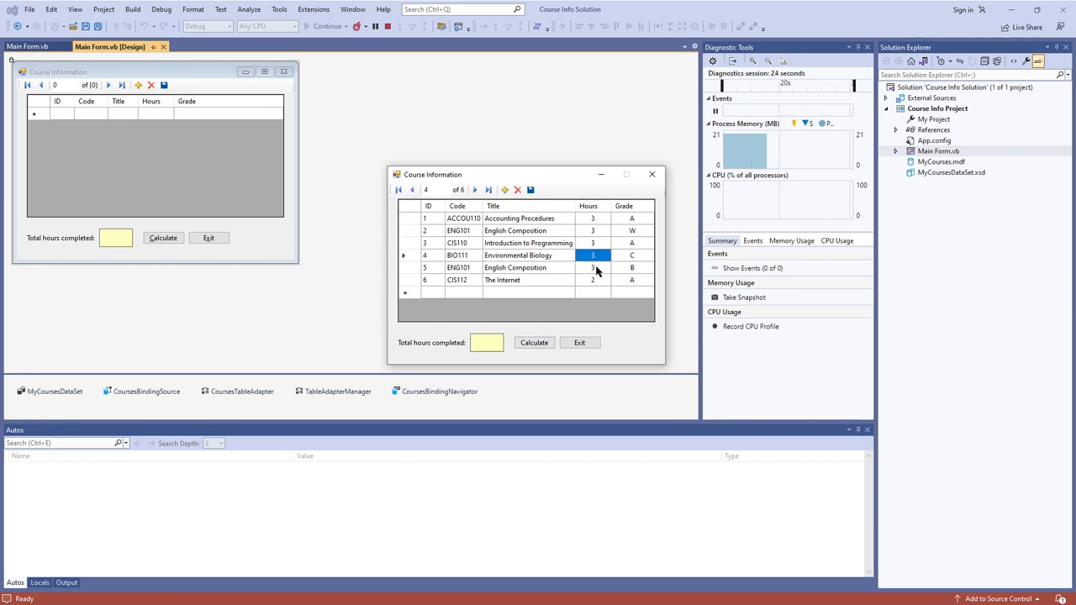
pyautogui.click(534, 342)
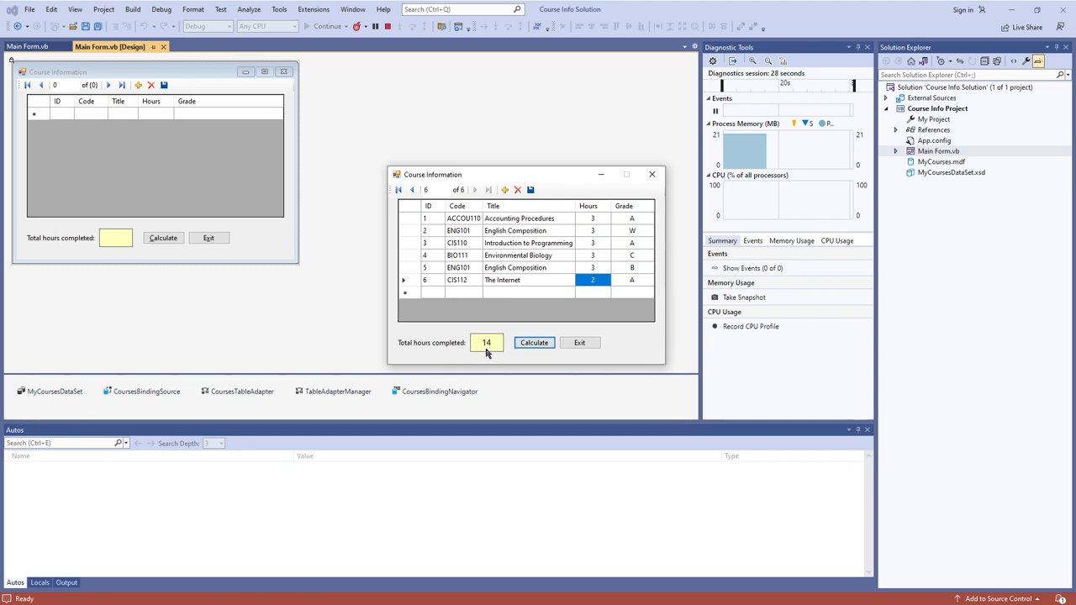
pyautogui.moveTo(492, 306)
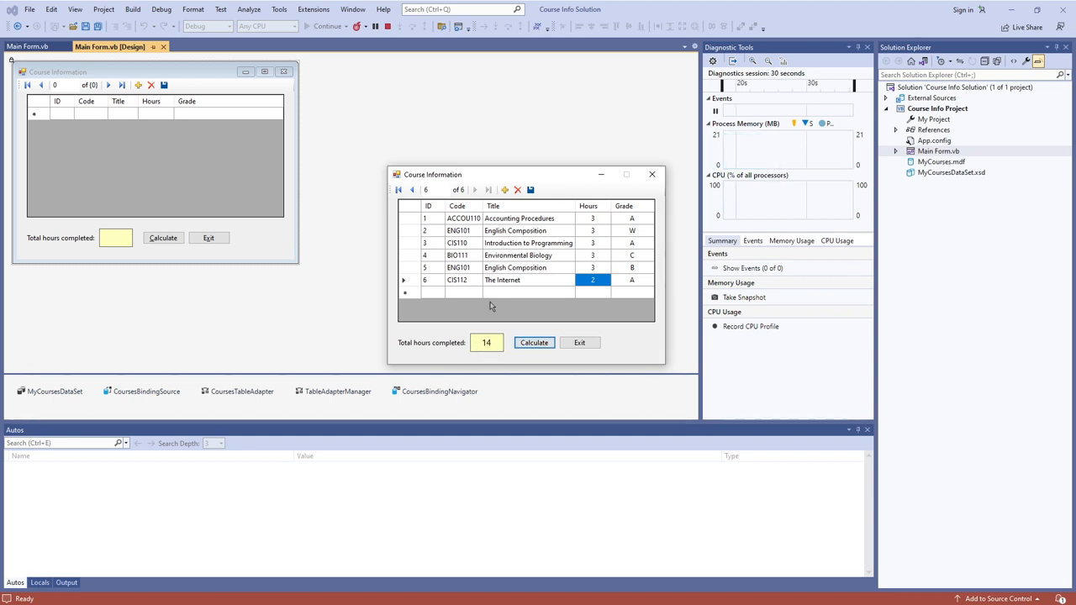
pyautogui.moveTo(454, 295)
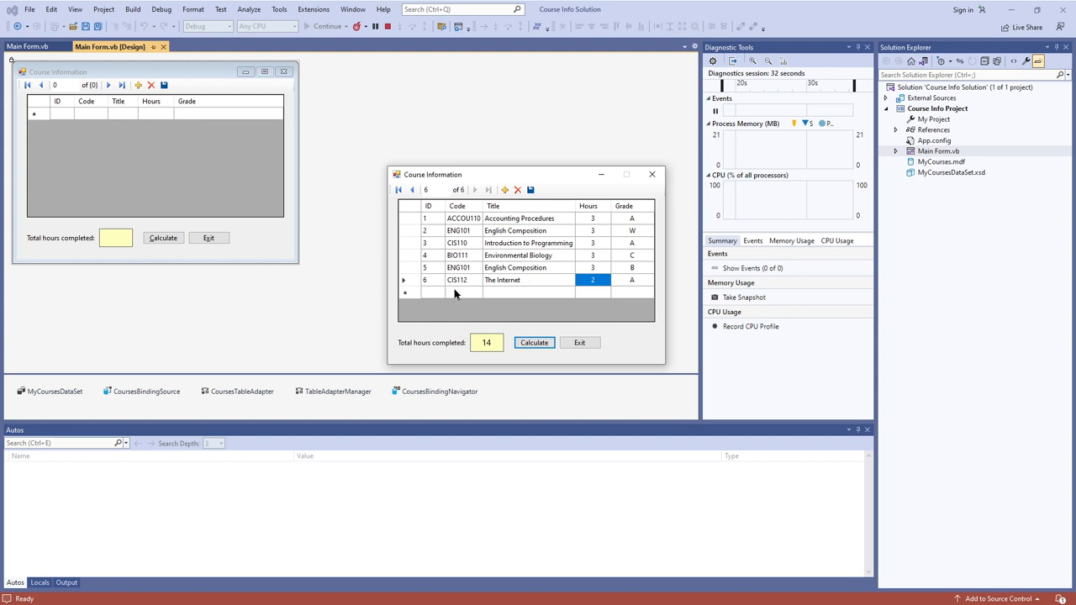
pyautogui.moveTo(458, 243)
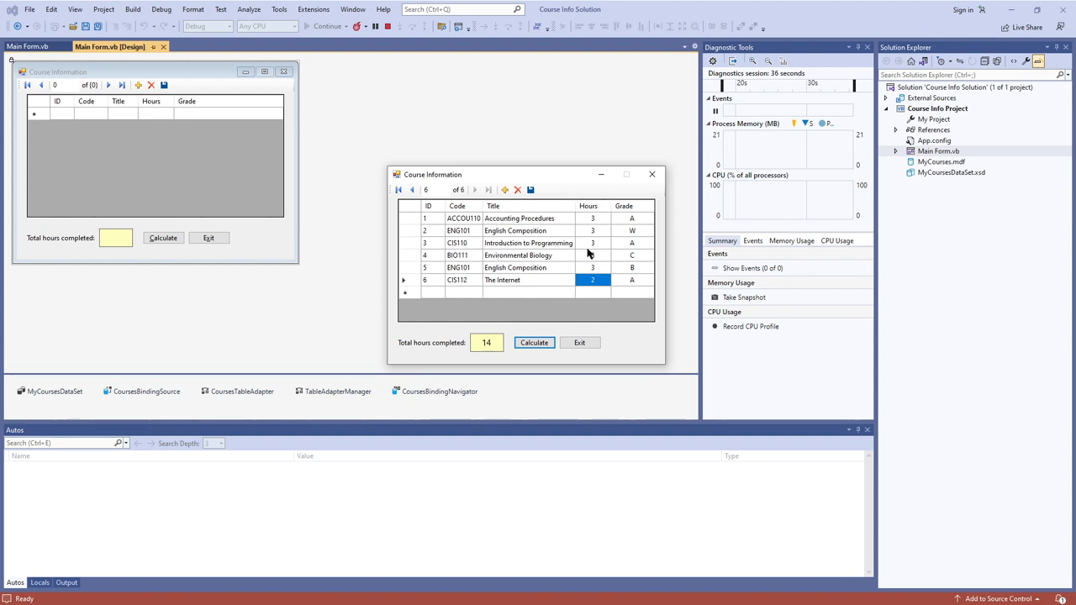
pyautogui.moveTo(635, 212)
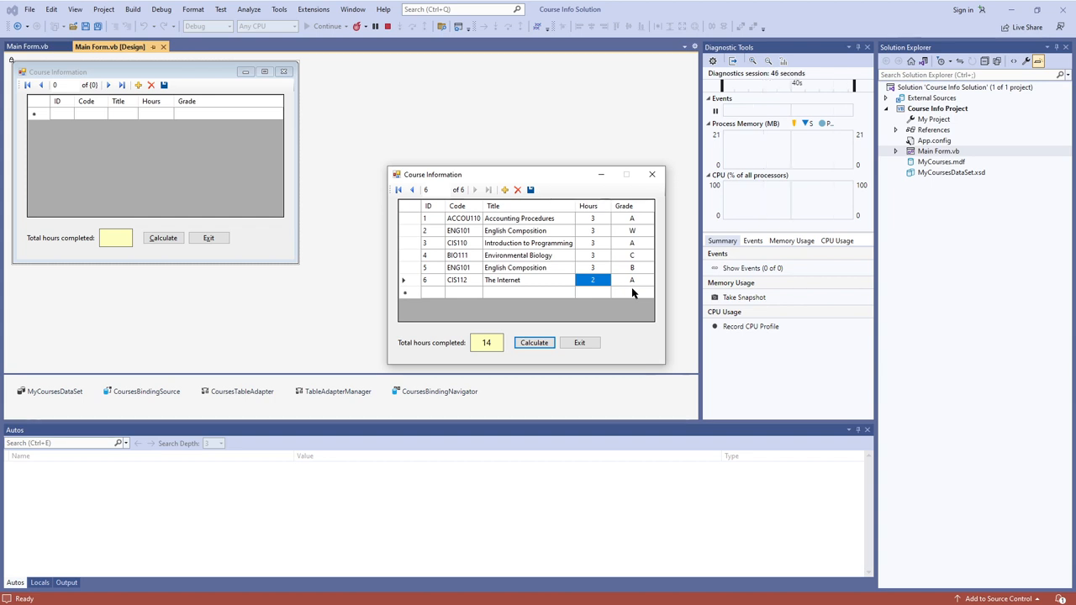
pyautogui.moveTo(625, 303)
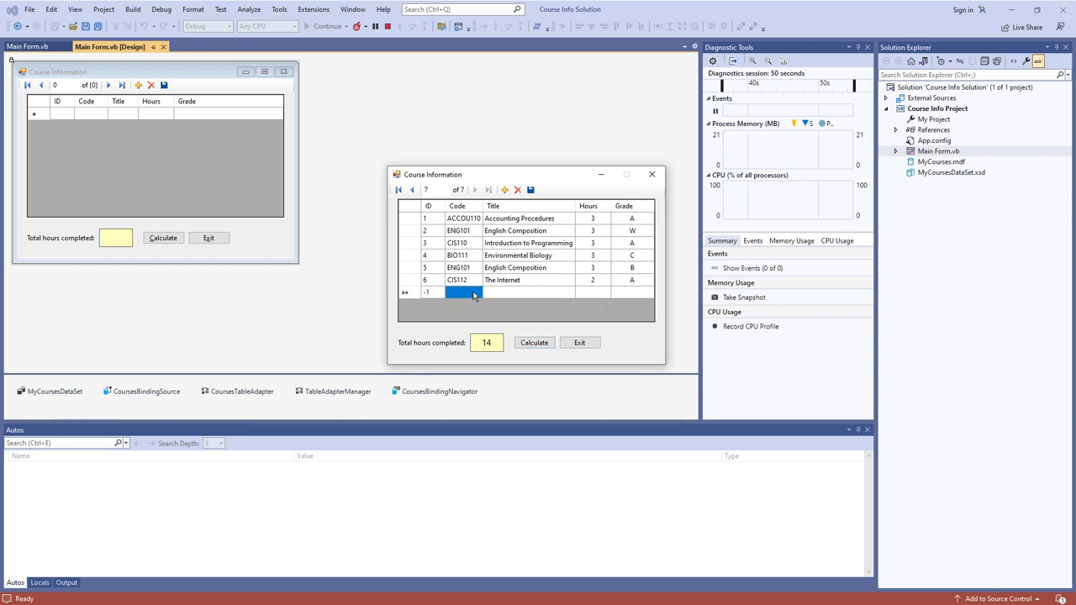
# Enter a new course row CBIS112, Visual Basic, worth 3 hours.
pyautogui.write('CBIS')
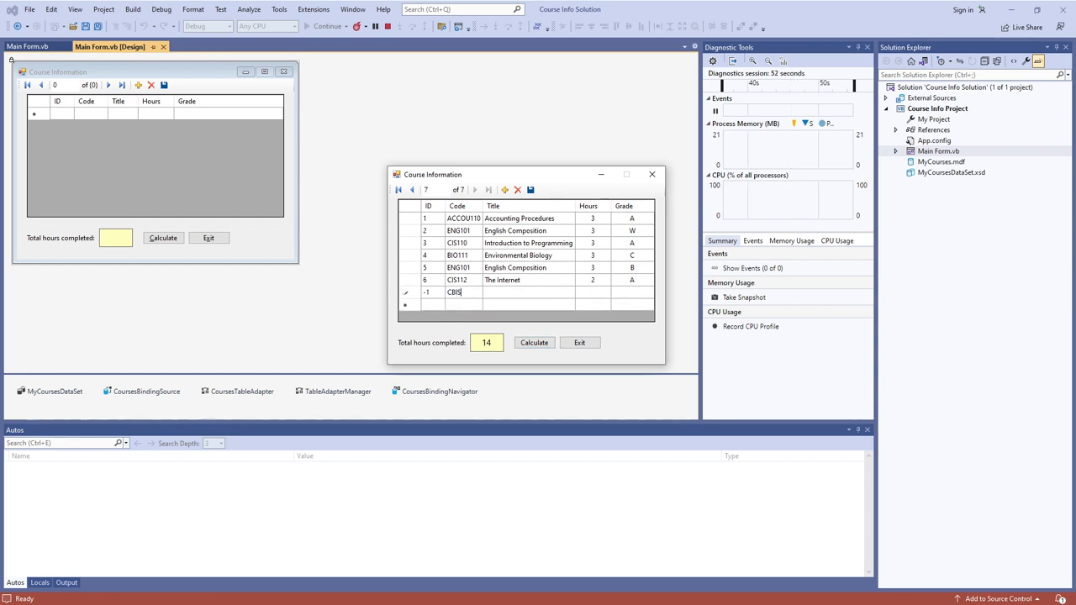
pyautogui.write('11')
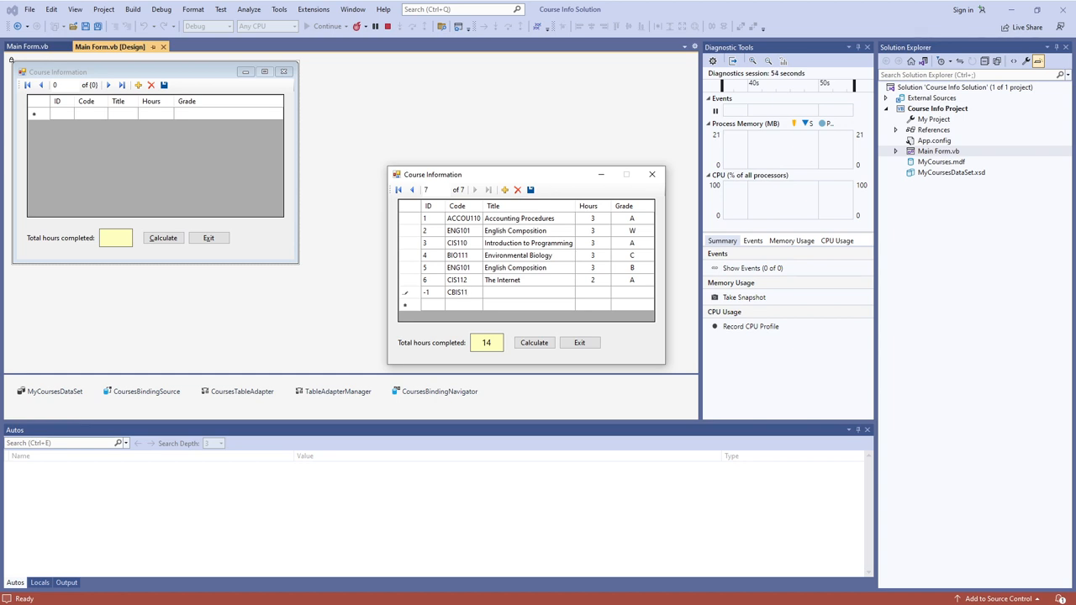
pyautogui.click(528, 291)
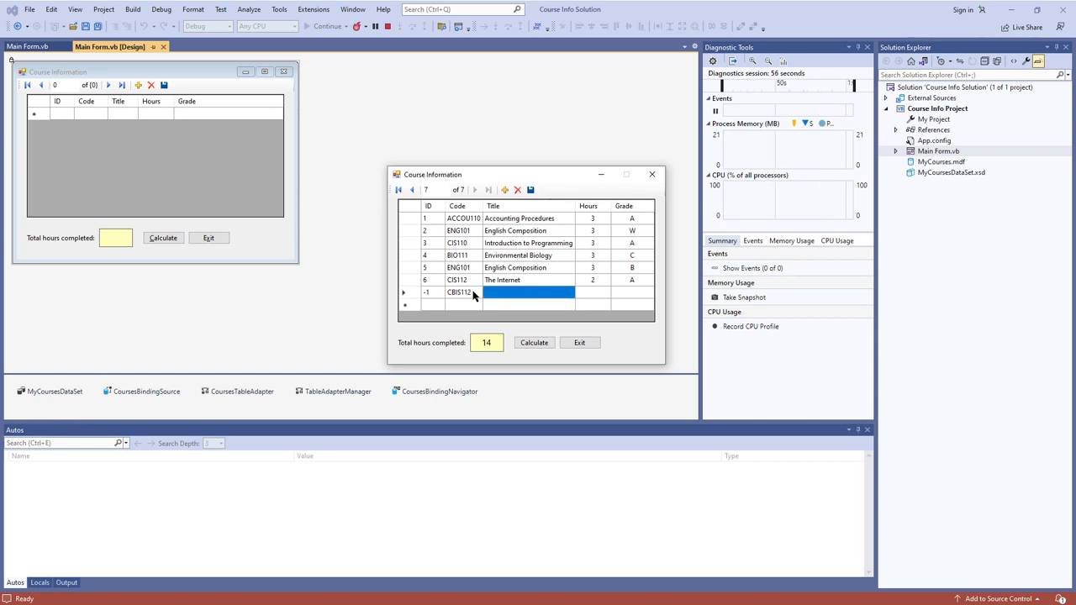
pyautogui.write('Visual Basic')
pyautogui.click(593, 292)
pyautogui.write('3')
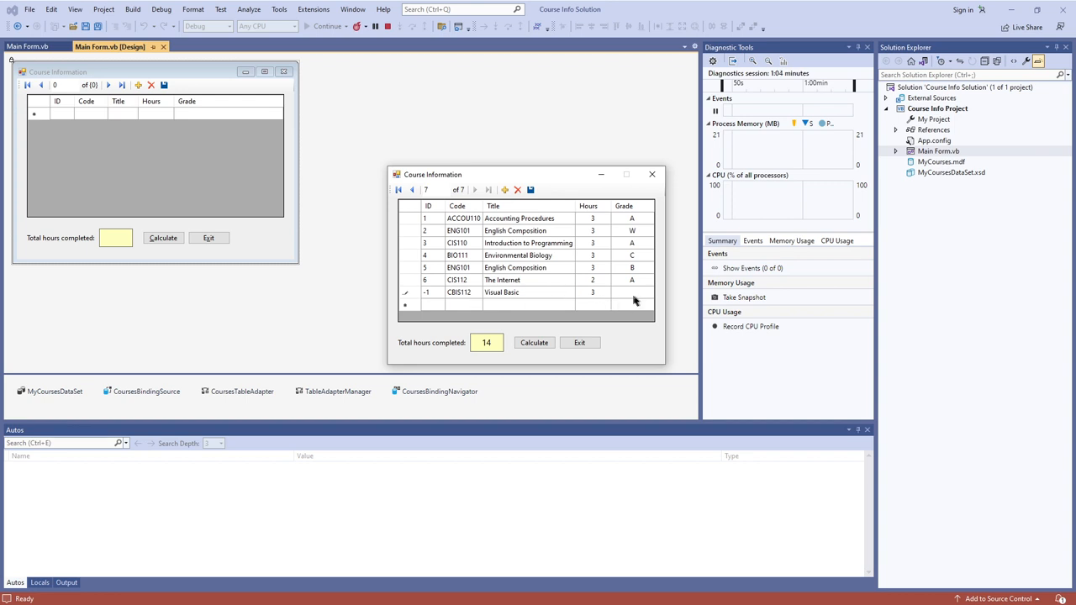
pyautogui.click(630, 292)
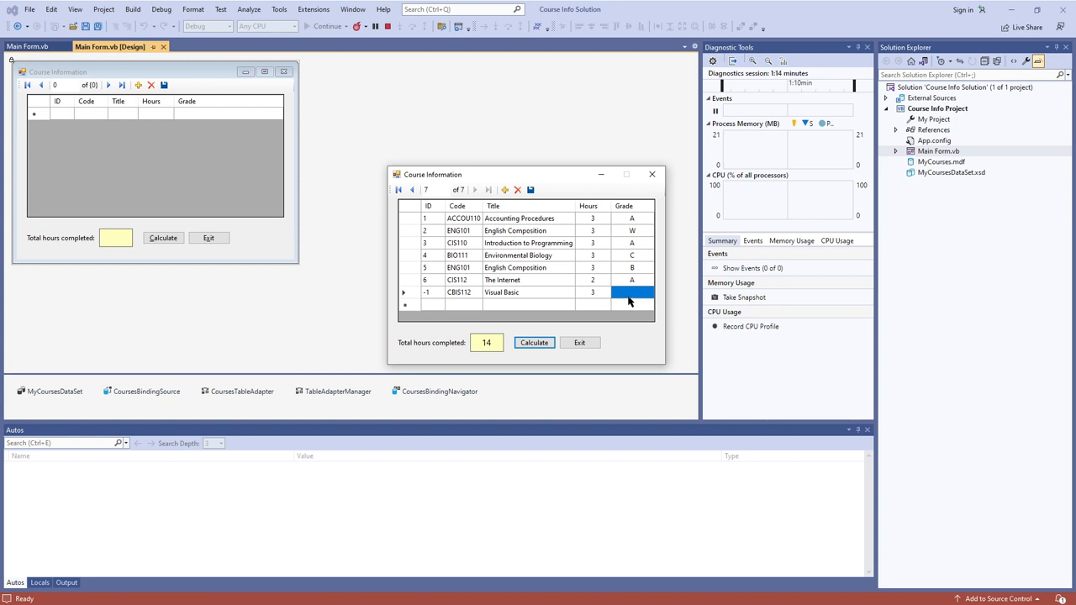
# Recalculate with grade D to get 17, then with the grade blank to get 14 again.
pyautogui.write('D')
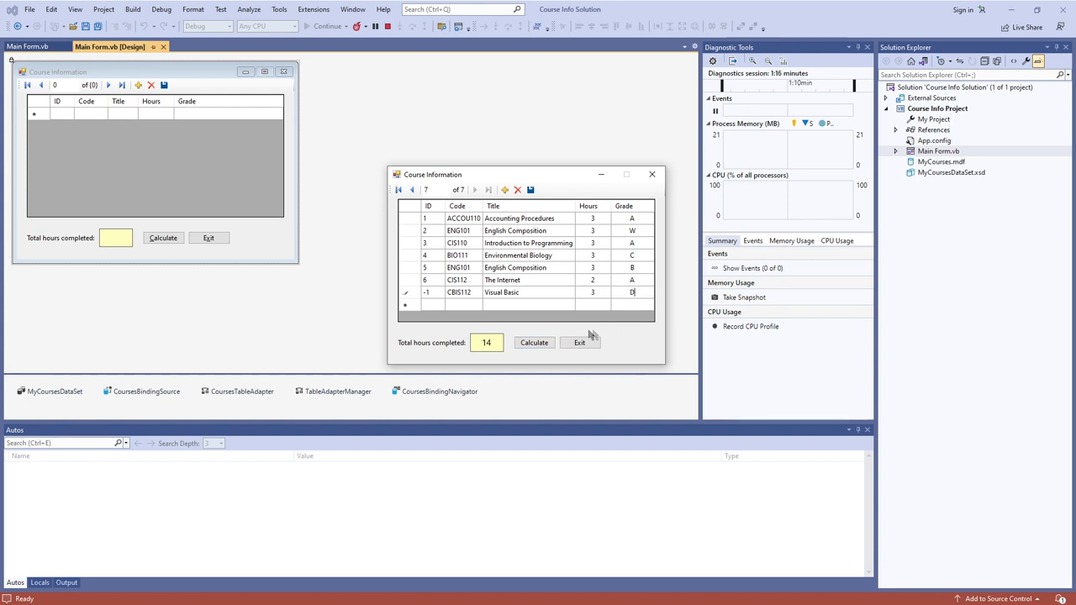
pyautogui.click(534, 342)
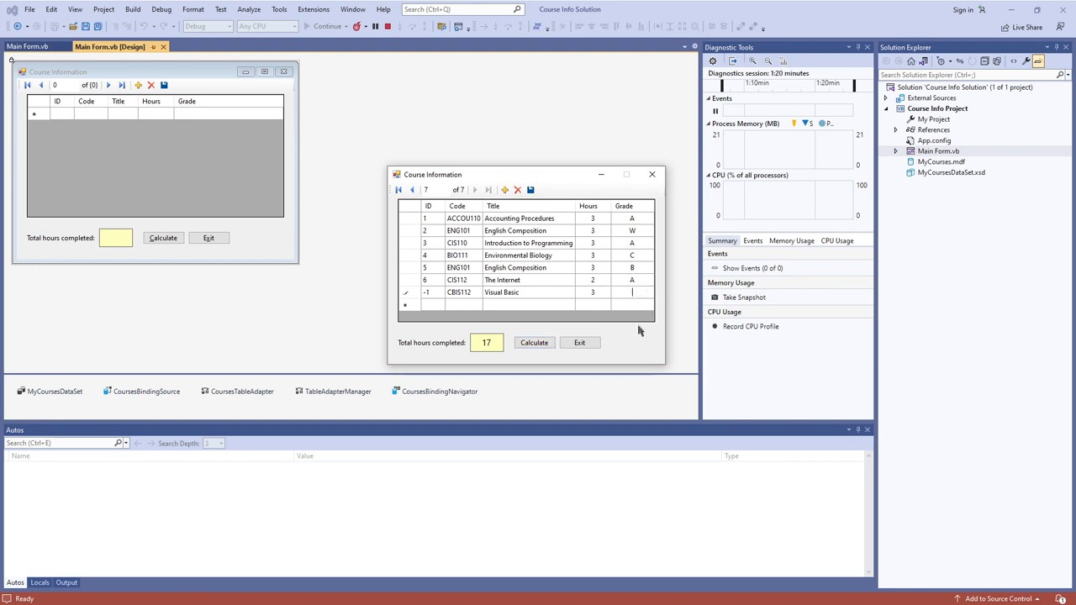
pyautogui.click(535, 342)
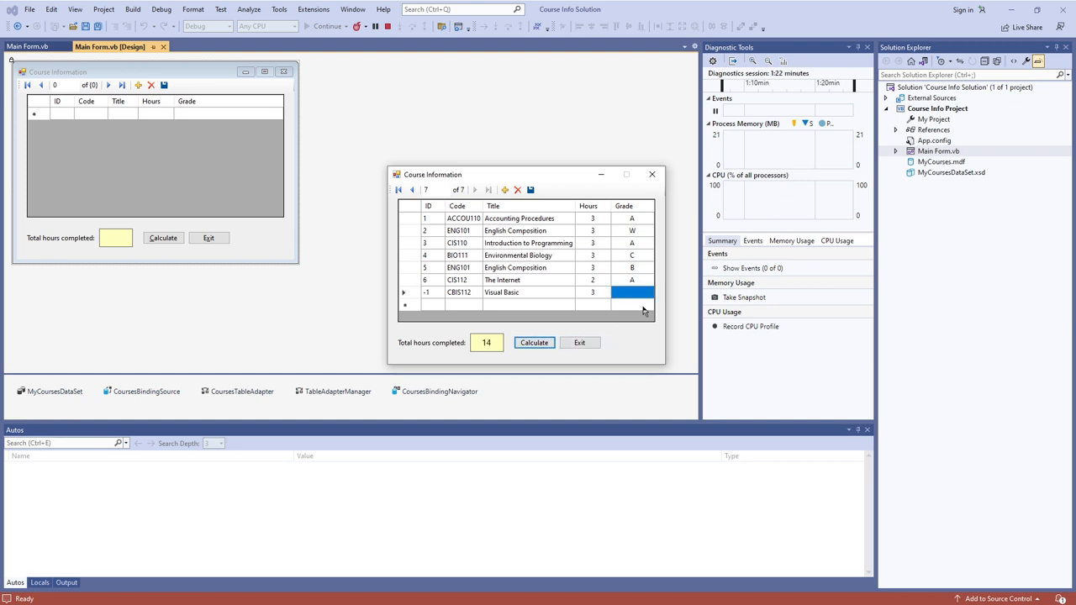
pyautogui.moveTo(626, 304)
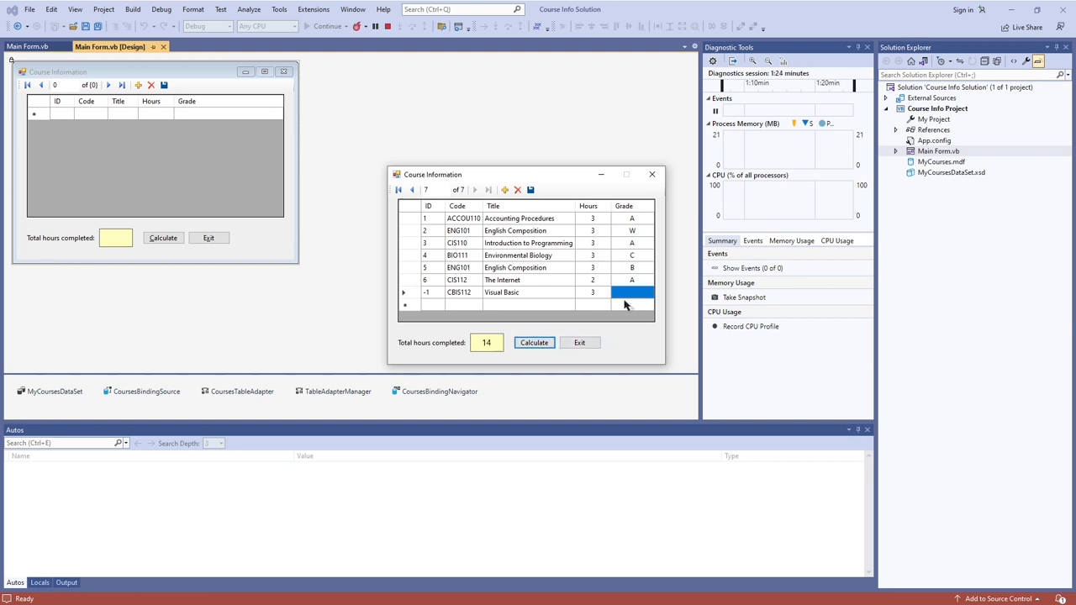
pyautogui.moveTo(522, 284)
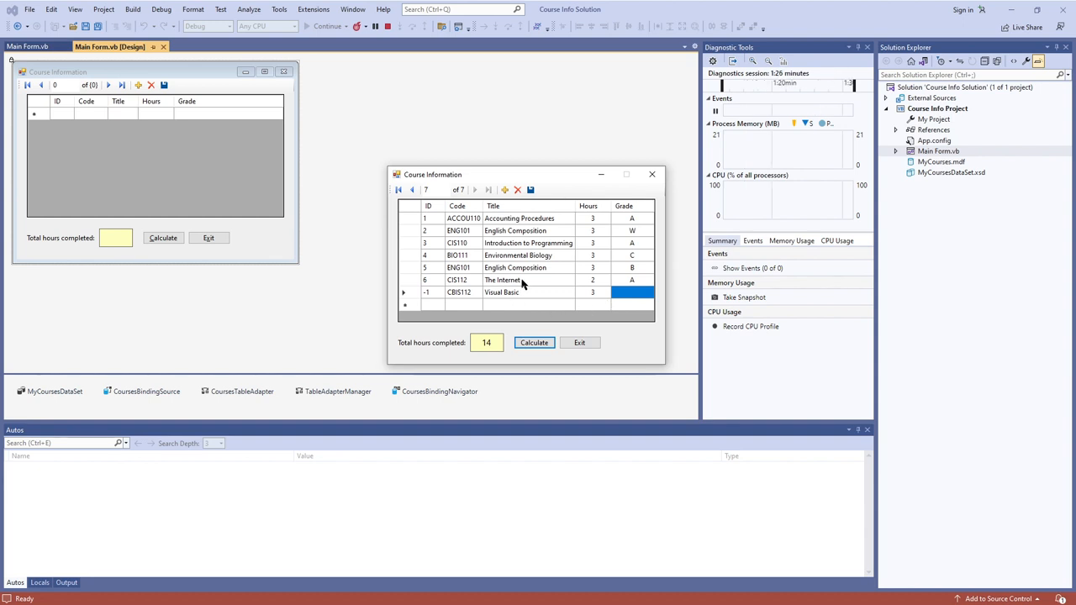
pyautogui.moveTo(437, 294)
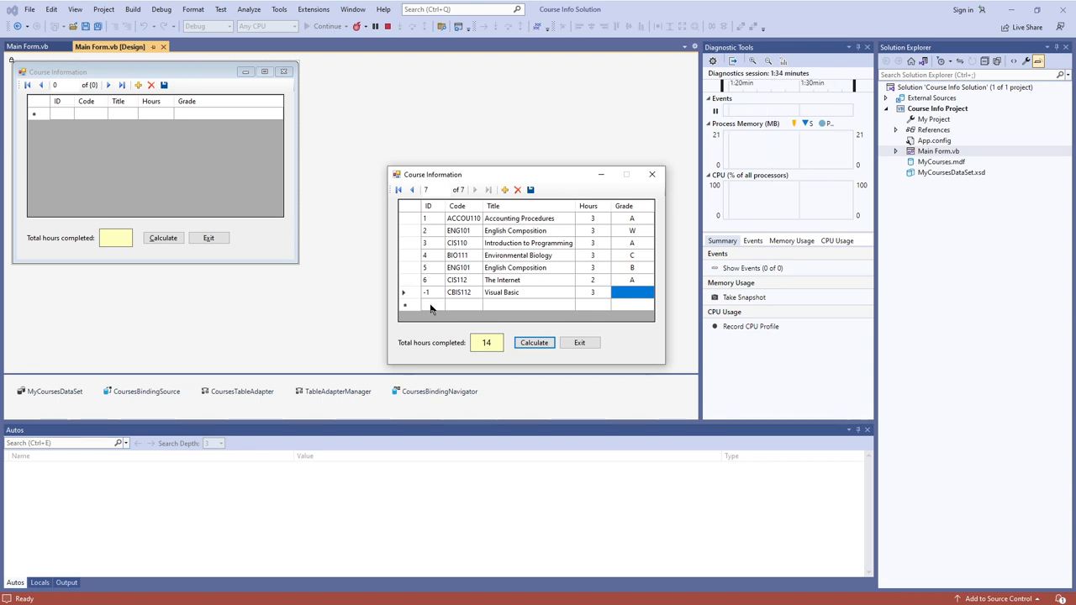
pyautogui.moveTo(461, 337)
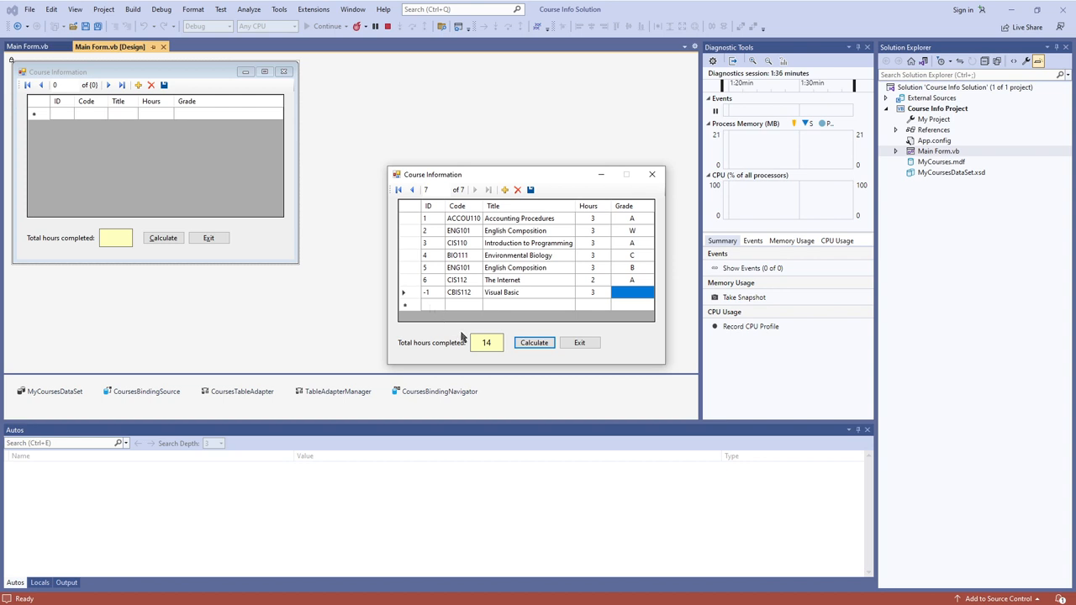
pyautogui.moveTo(570, 251)
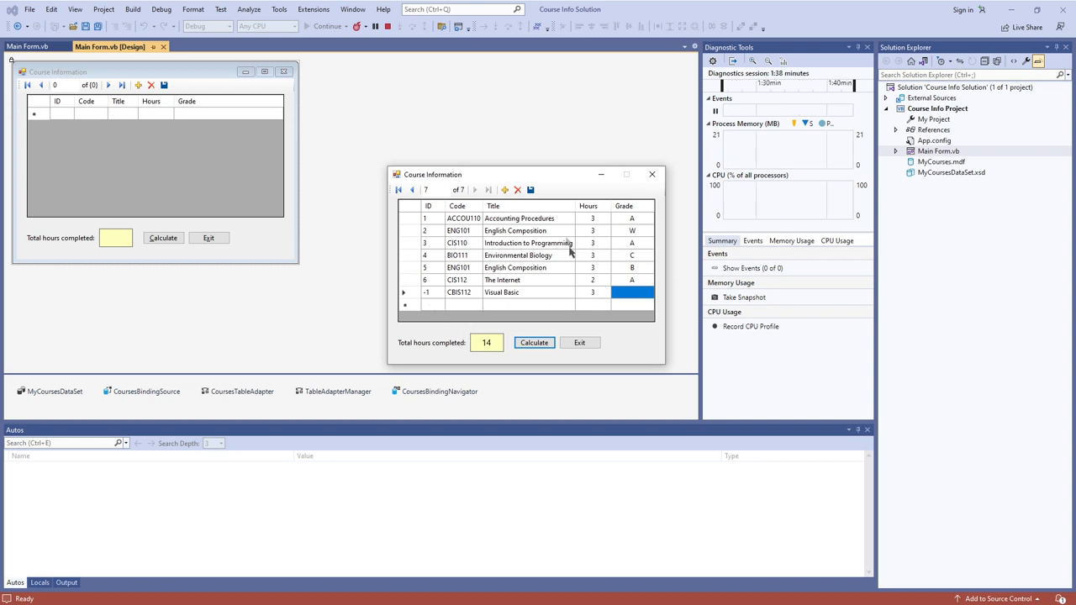
pyautogui.moveTo(618, 247)
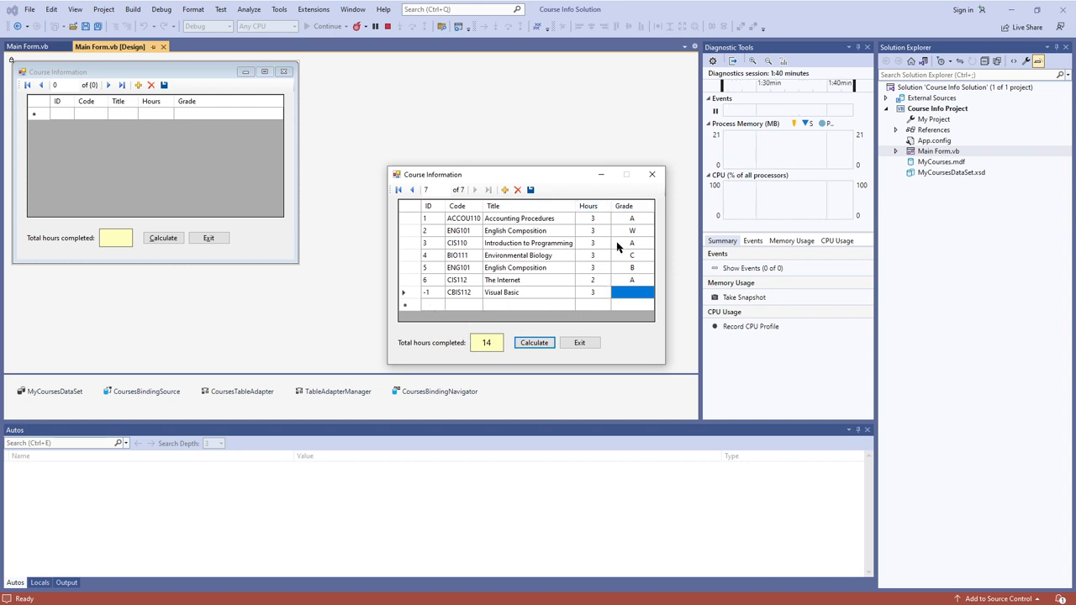
pyautogui.moveTo(635, 225)
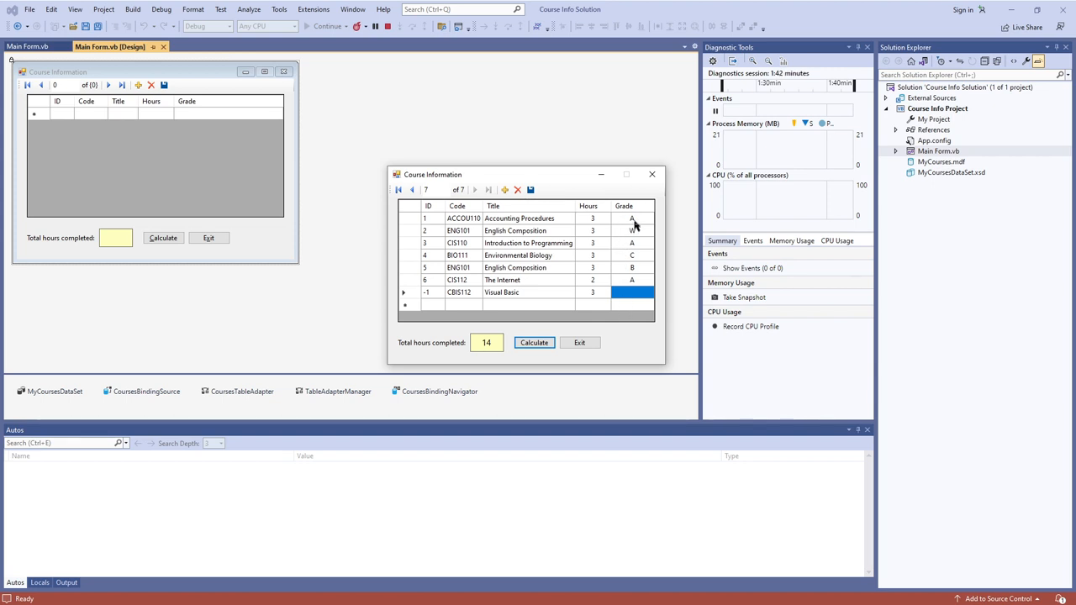
pyautogui.moveTo(630, 322)
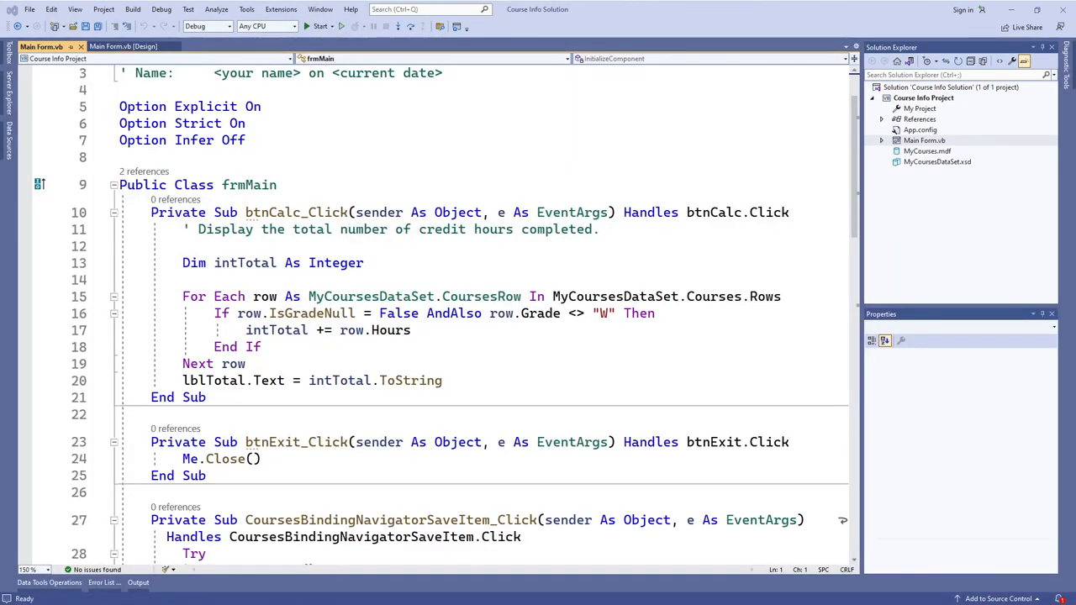
pyautogui.moveTo(302, 313)
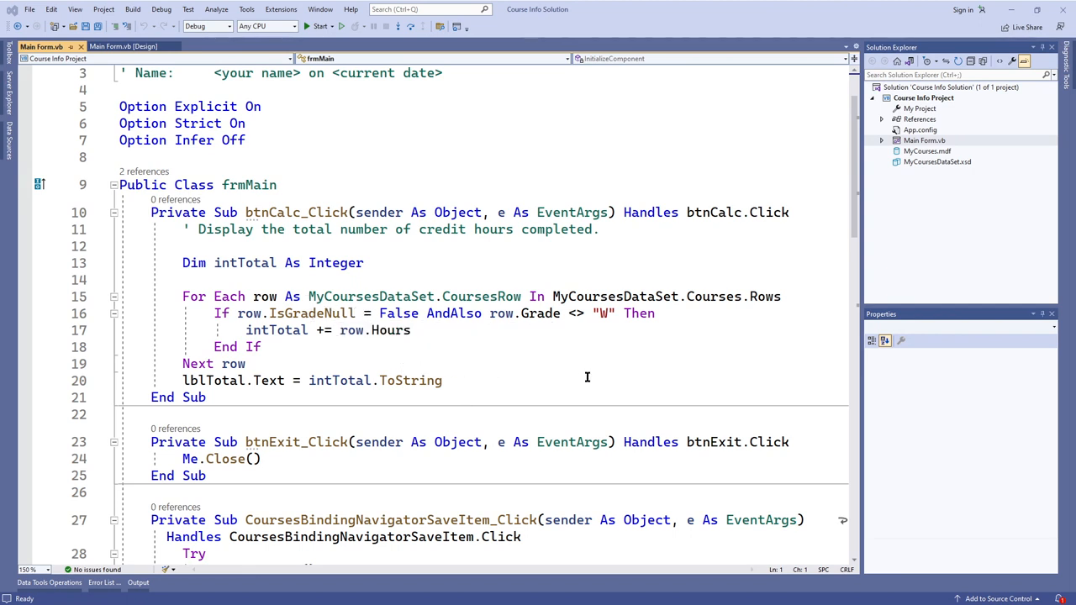
pyautogui.moveTo(209, 296)
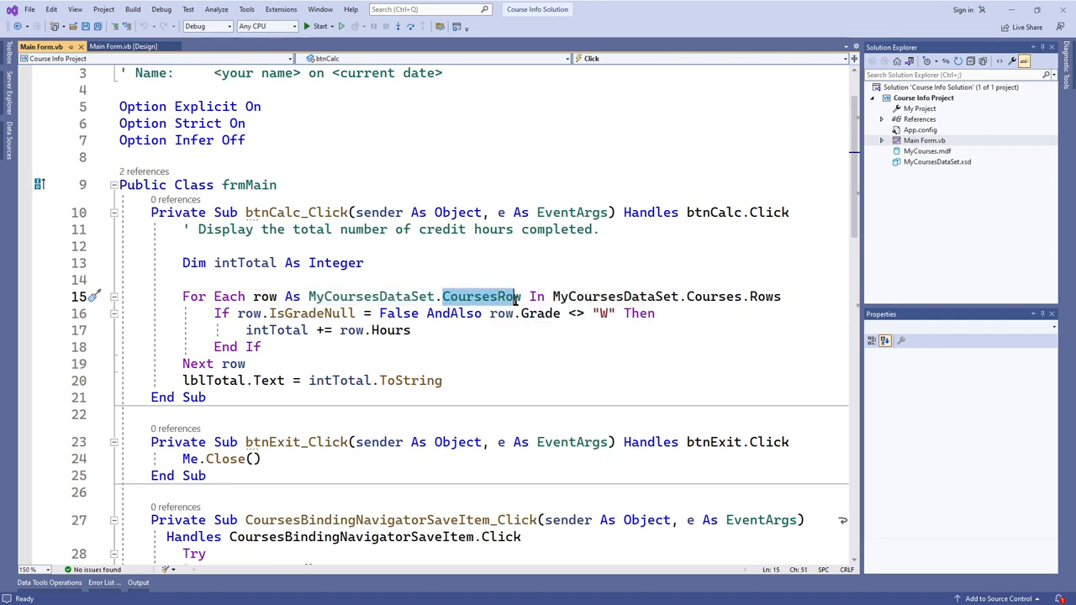
pyautogui.moveTo(501, 312)
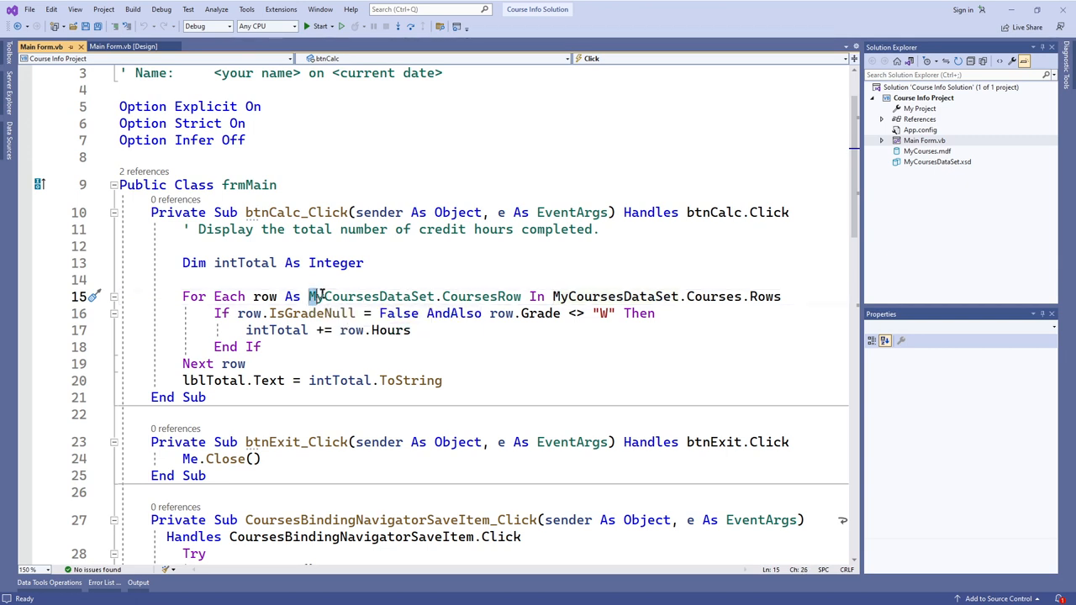
pyautogui.doubleClick(412, 296)
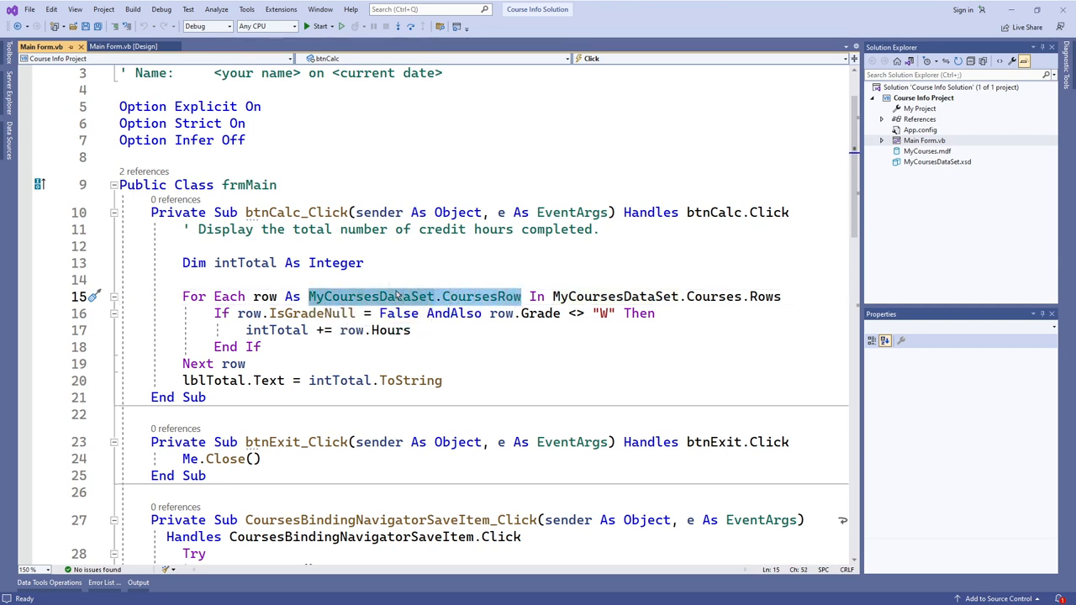
pyautogui.click(555, 296)
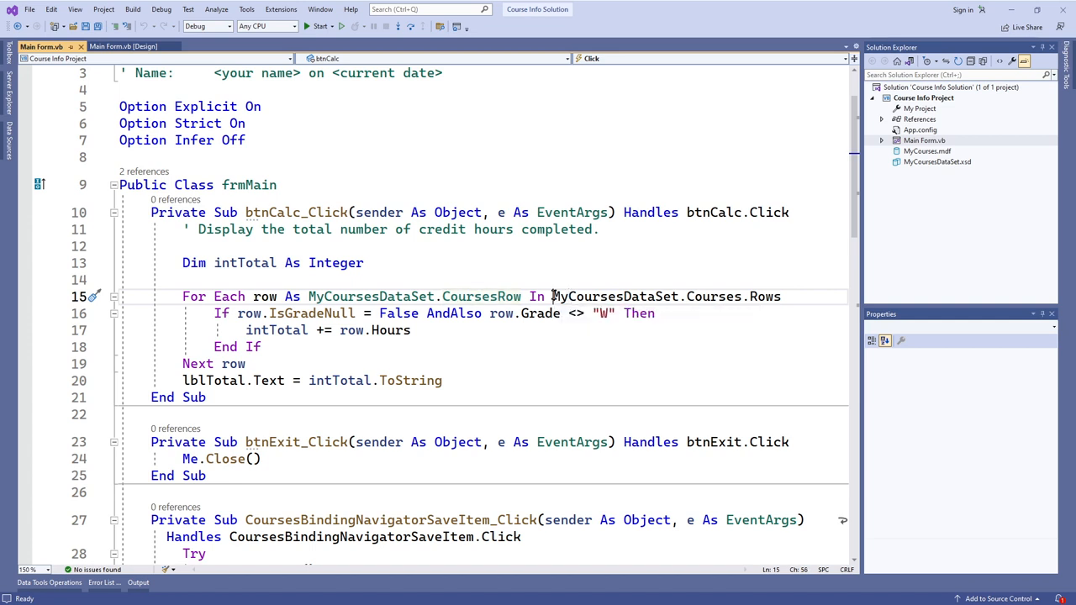
pyautogui.doubleClick(713, 295)
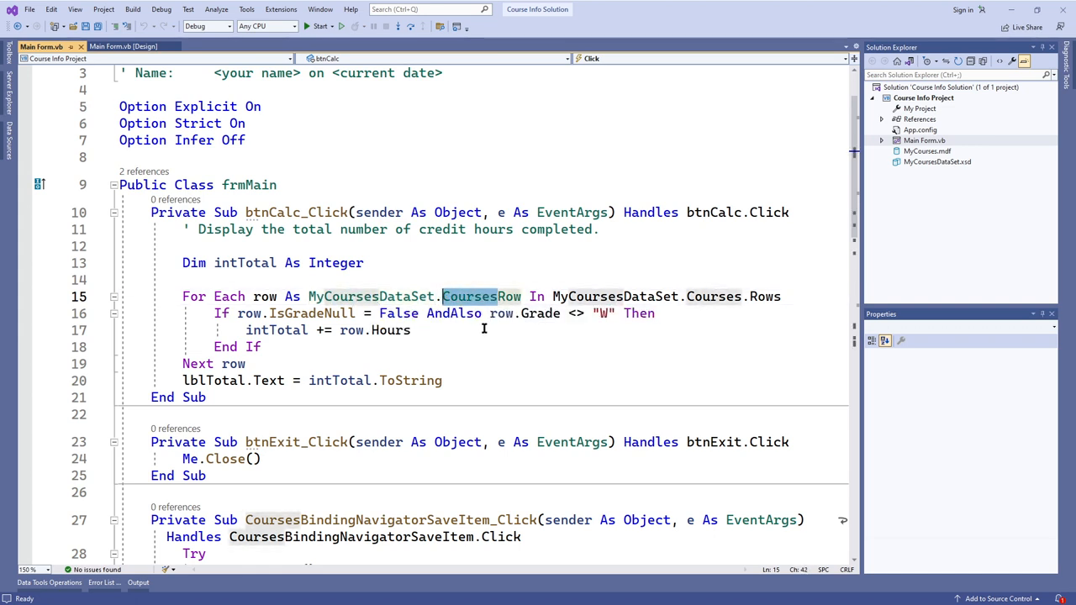
pyautogui.moveTo(704, 313)
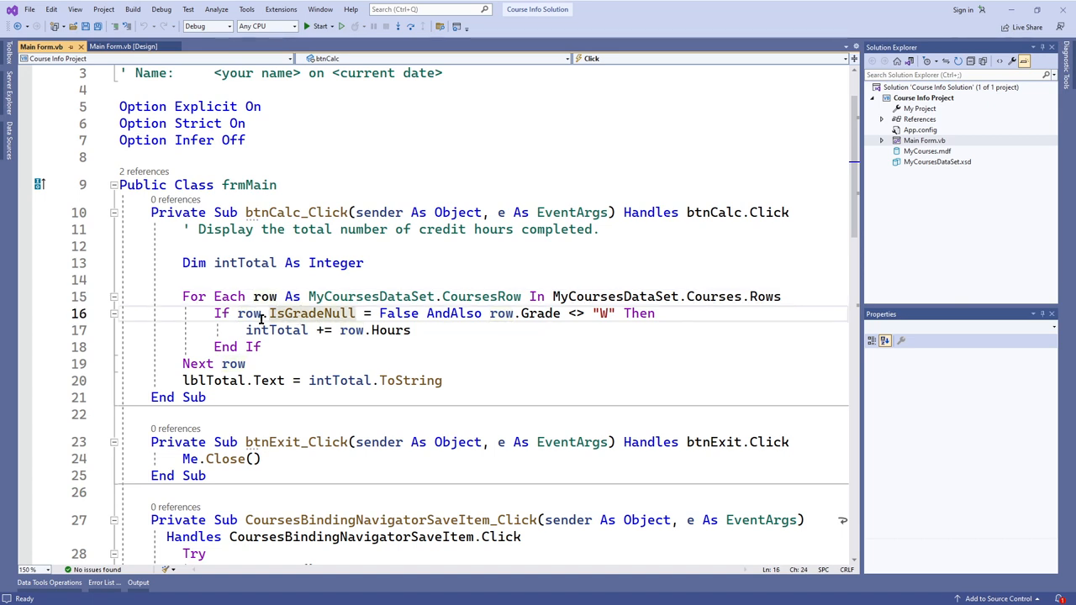
pyautogui.click(275, 330)
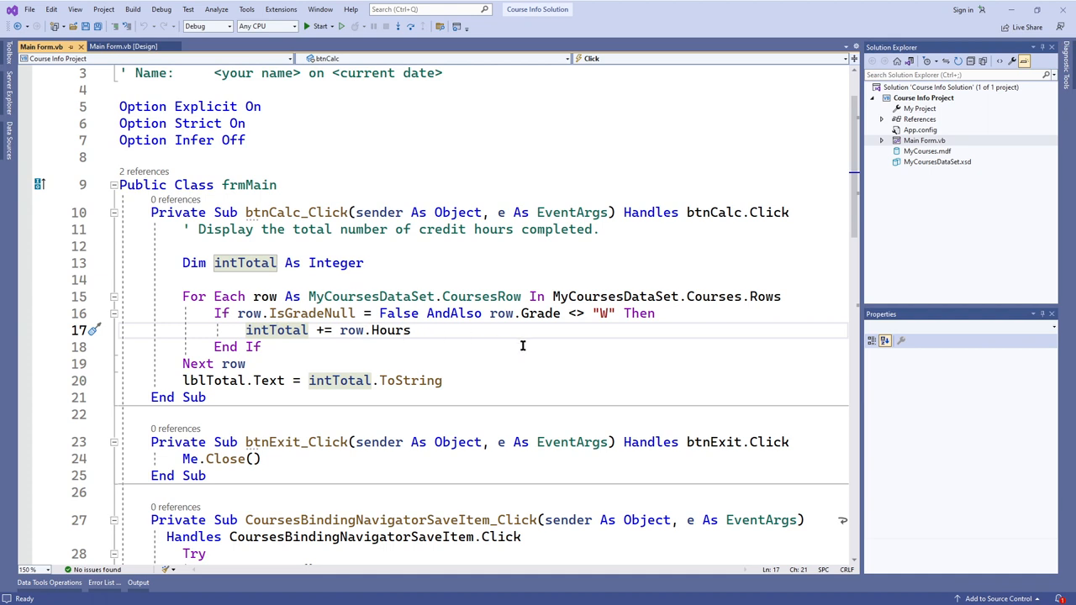
pyautogui.moveTo(513, 330)
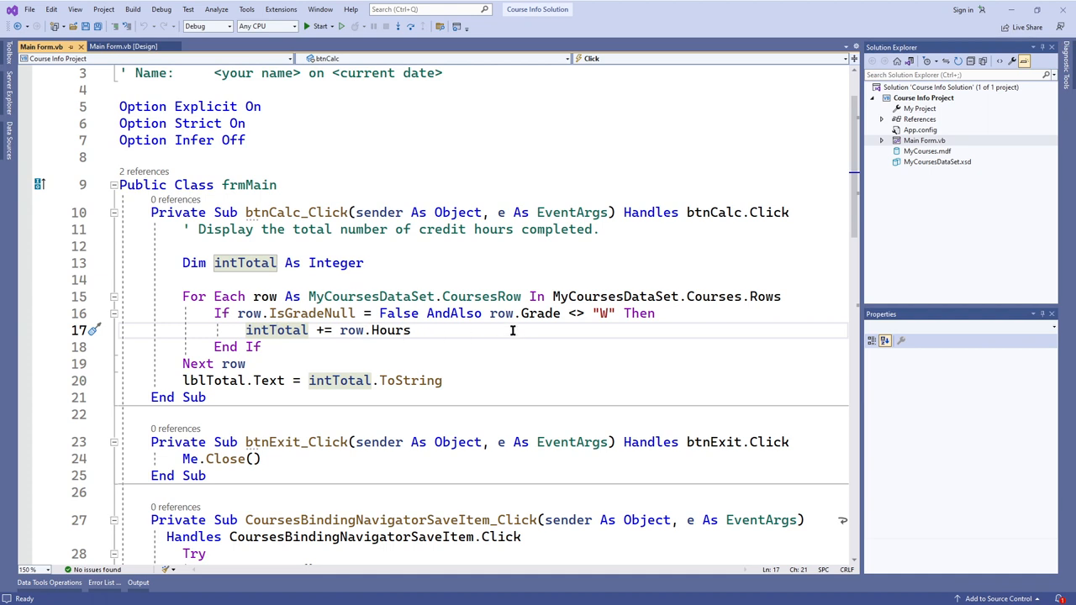
pyautogui.click(411, 329)
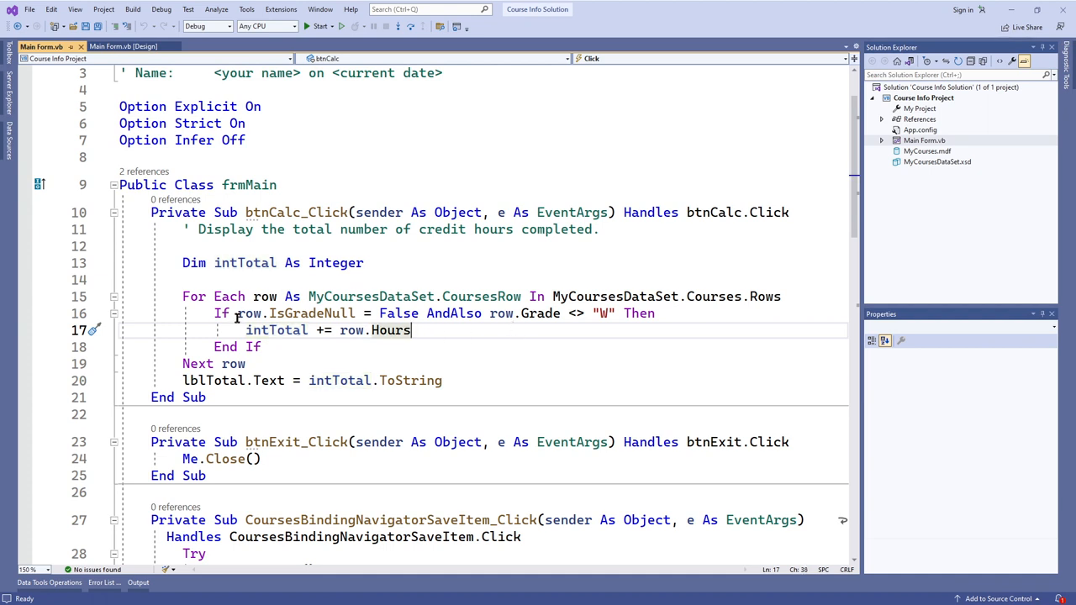
pyautogui.click(238, 313)
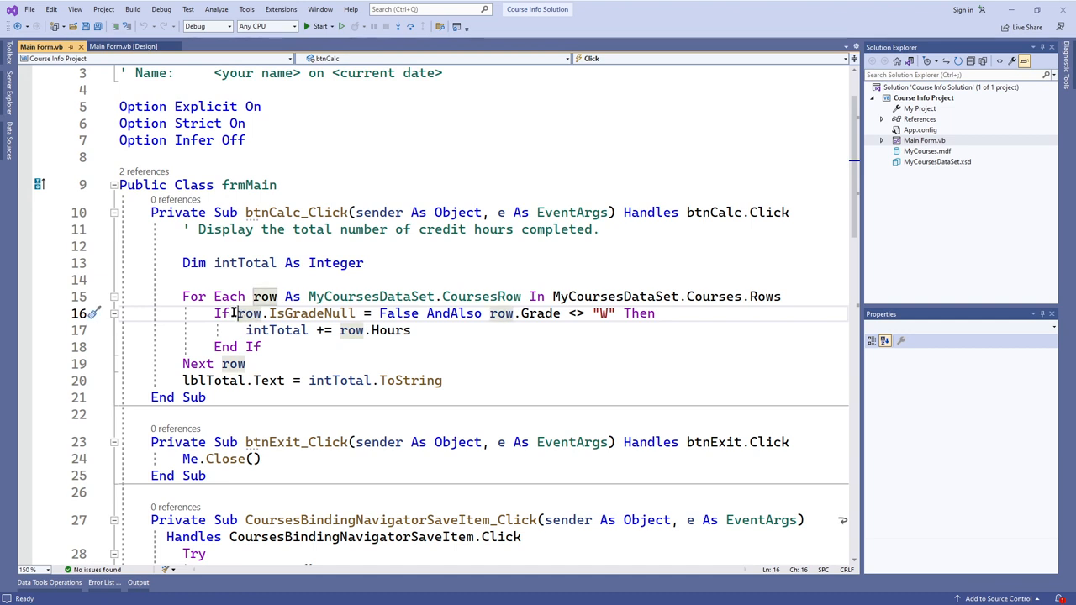
pyautogui.moveTo(248, 312)
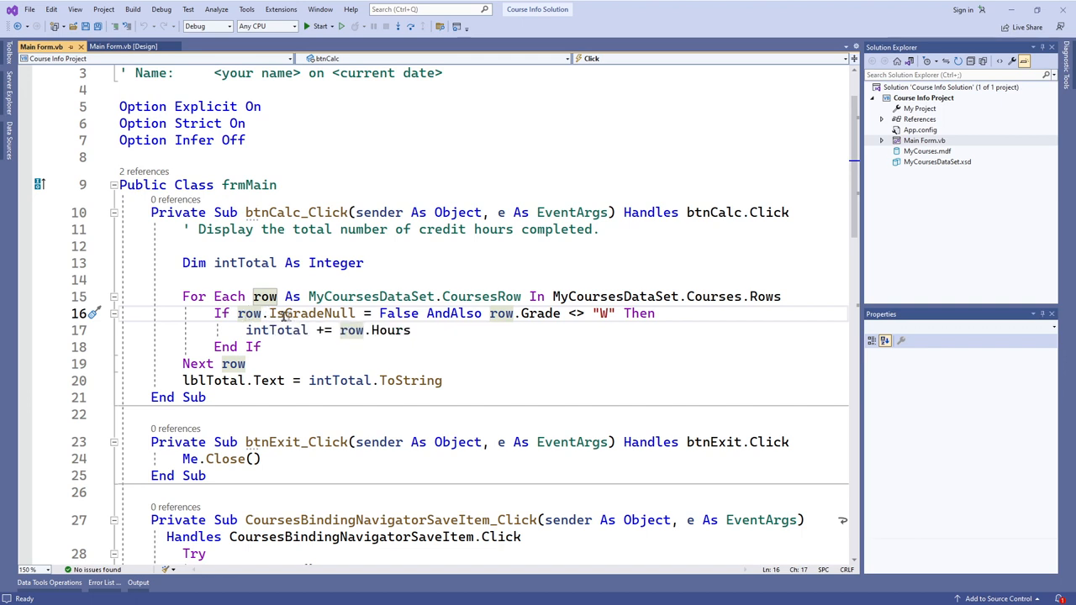
pyautogui.doubleClick(303, 313)
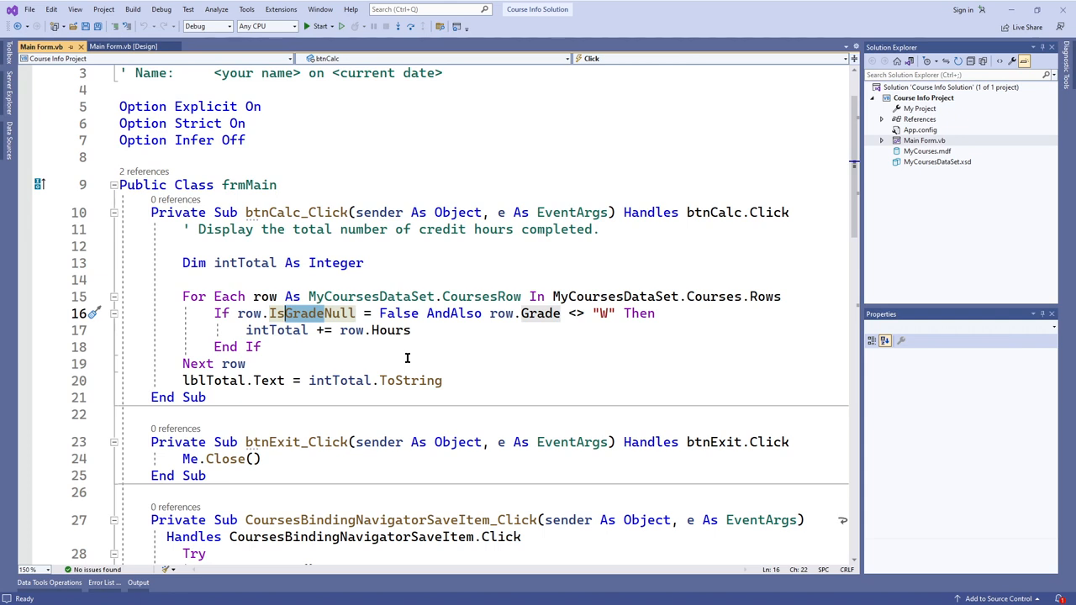
pyautogui.moveTo(303, 313)
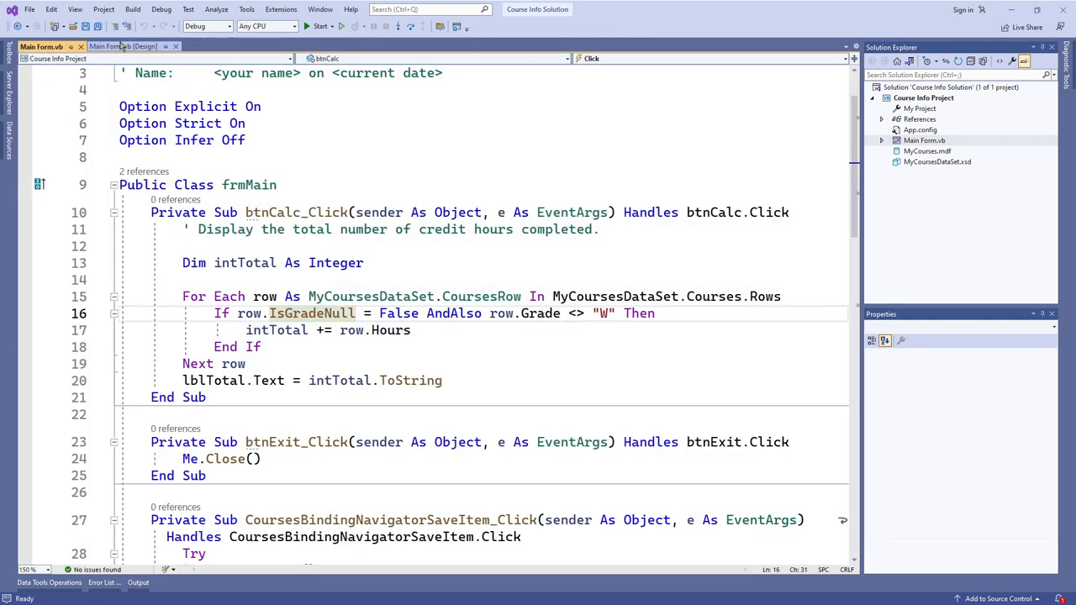
pyautogui.click(123, 47)
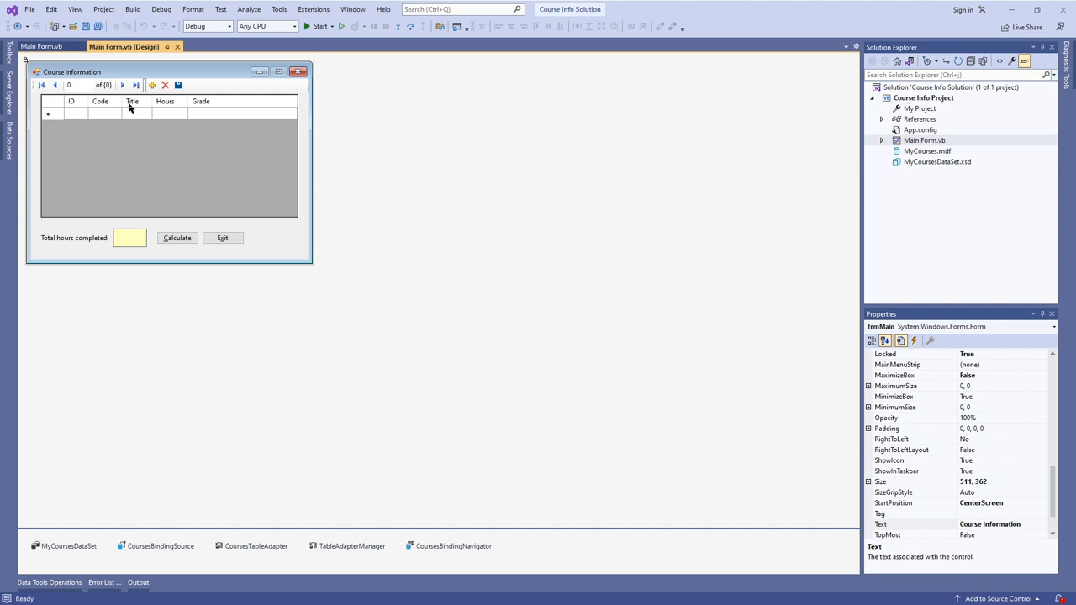
pyautogui.moveTo(119, 127)
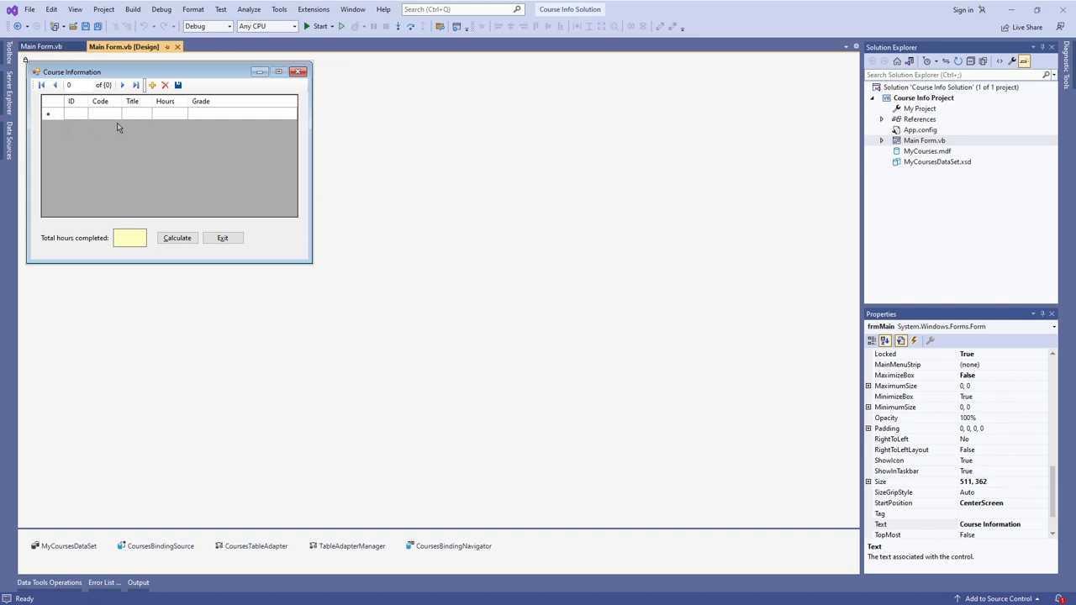
pyautogui.moveTo(130, 116)
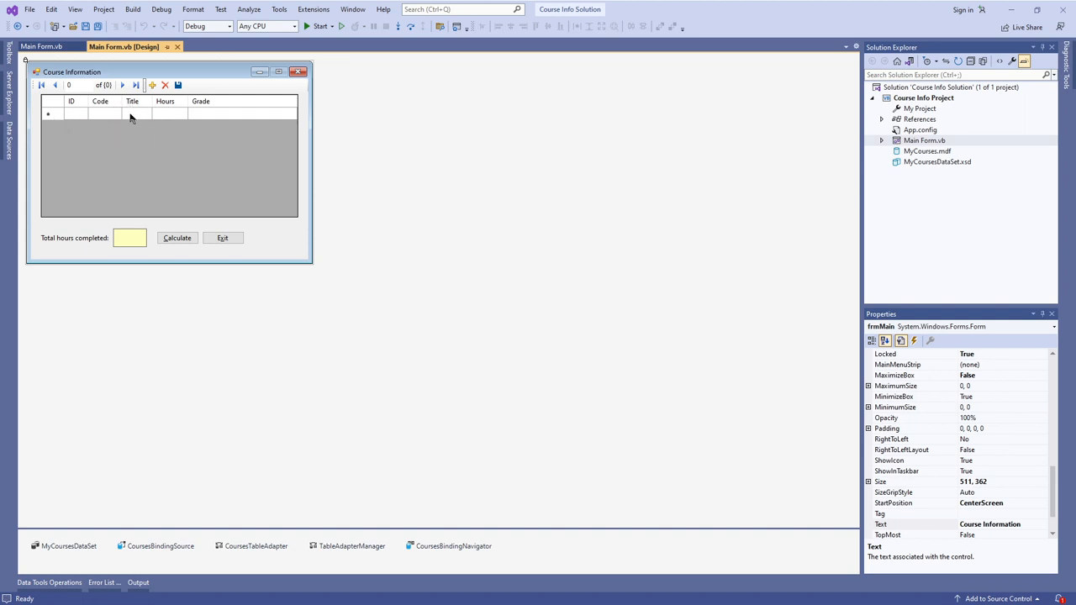
pyautogui.moveTo(83, 115)
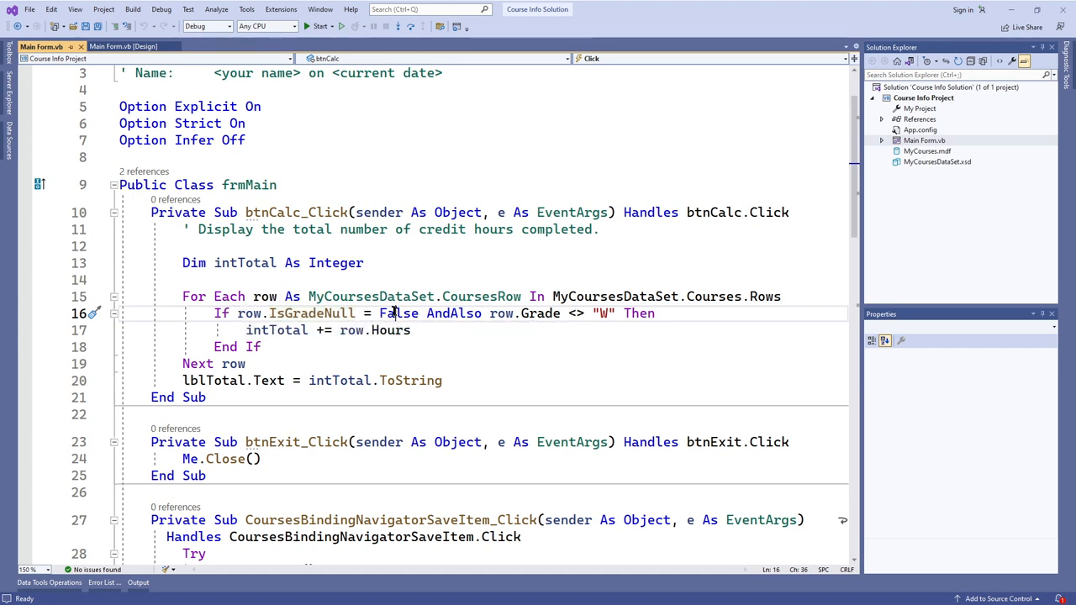
pyautogui.moveTo(392, 329)
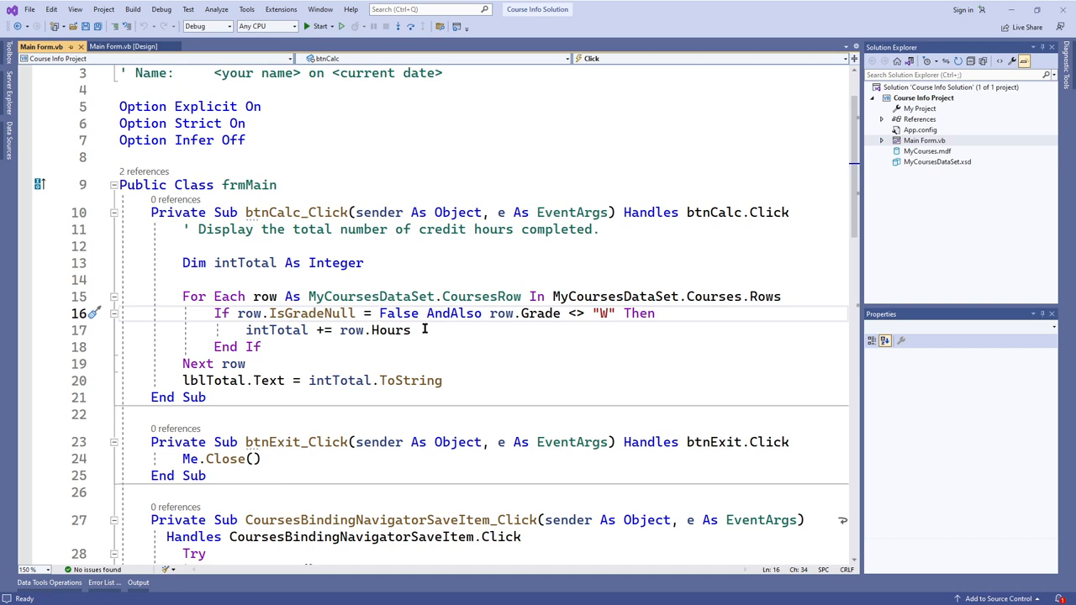
pyautogui.moveTo(395, 330)
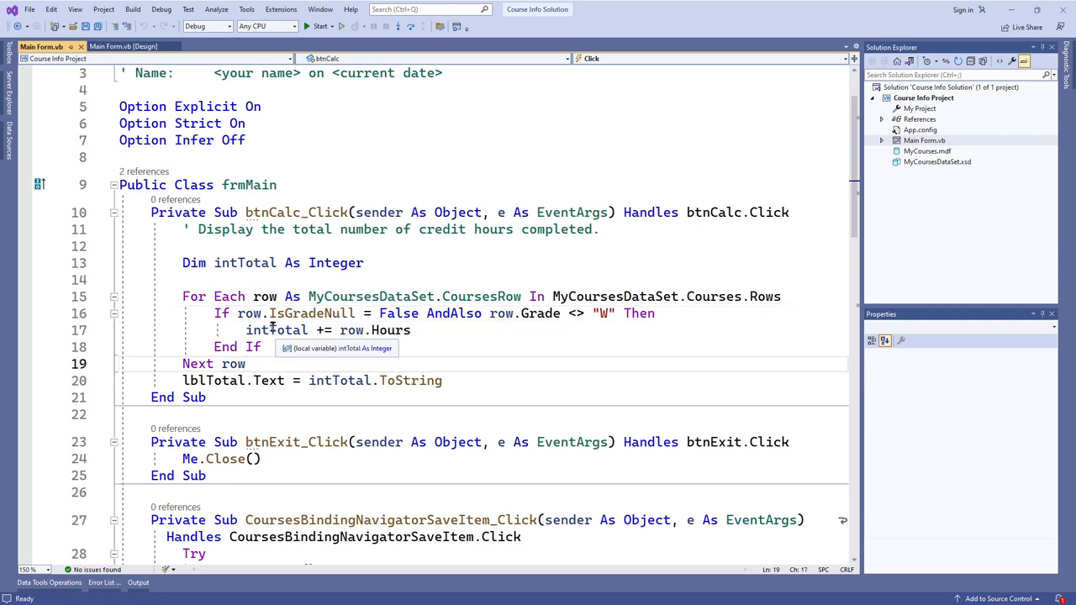
pyautogui.moveTo(437, 313)
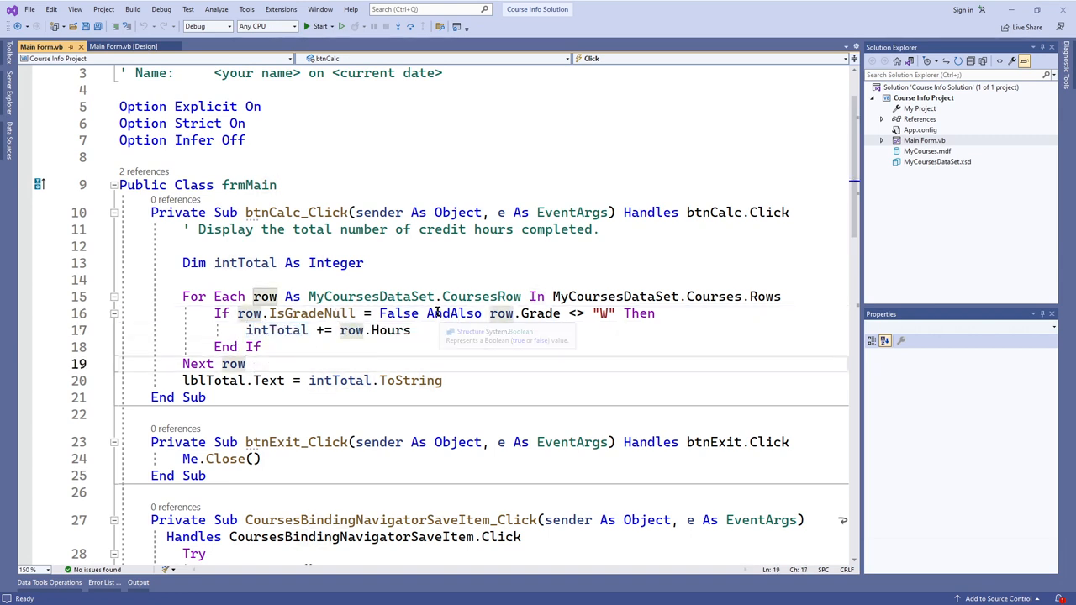
pyautogui.click(427, 312)
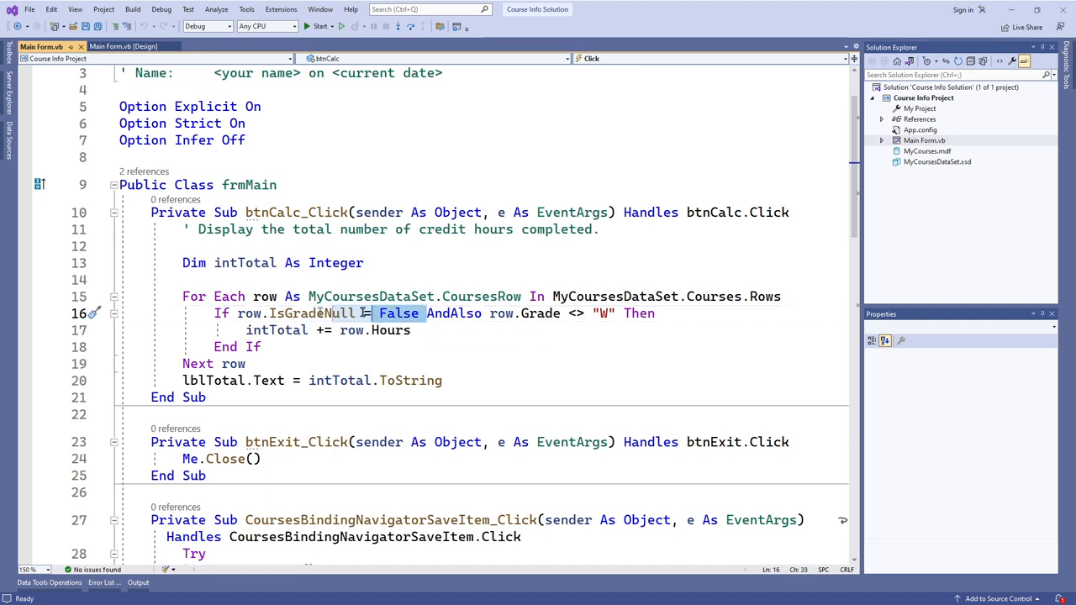
pyautogui.moveTo(398, 313)
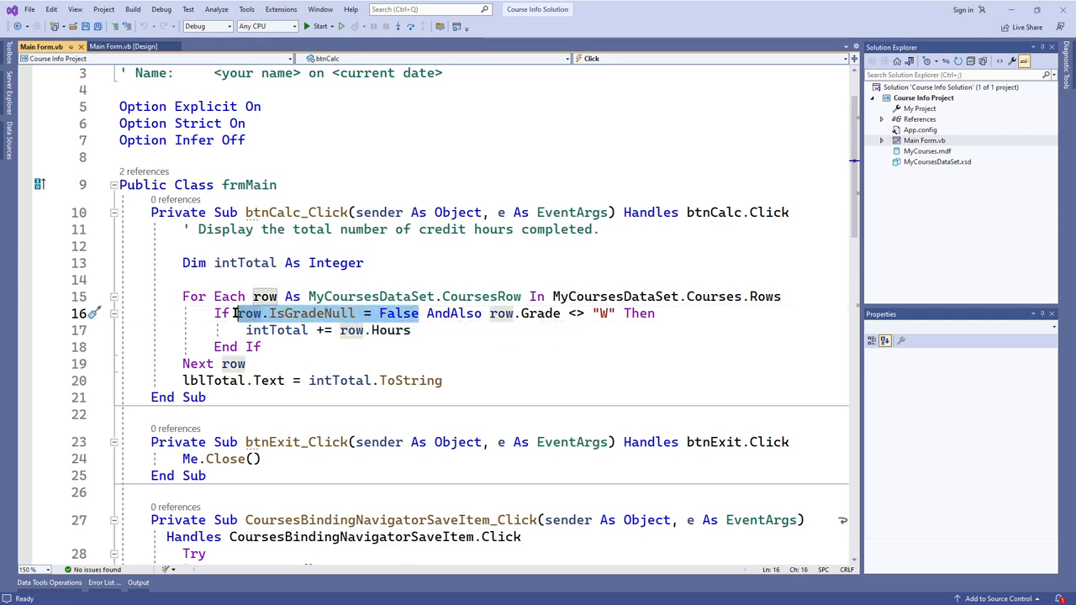
pyautogui.click(414, 312)
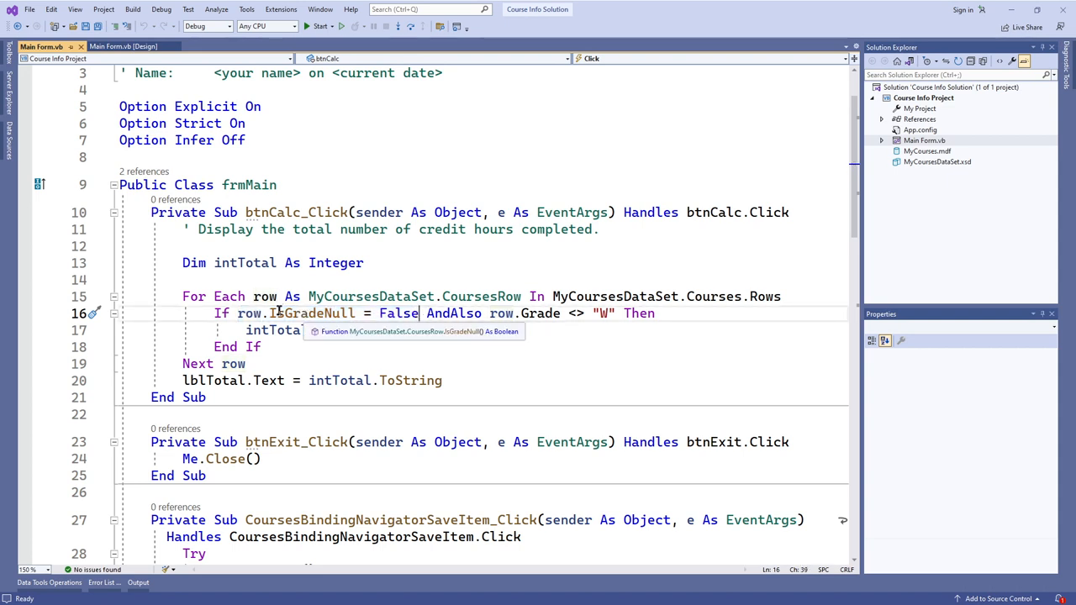
pyautogui.moveTo(546, 313)
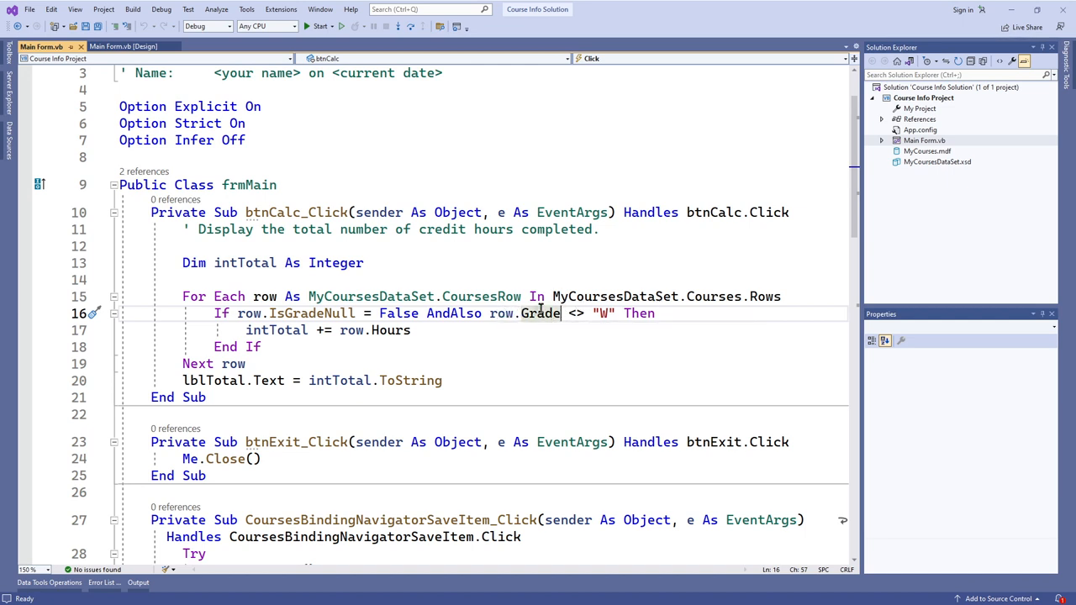
pyautogui.moveTo(598, 314)
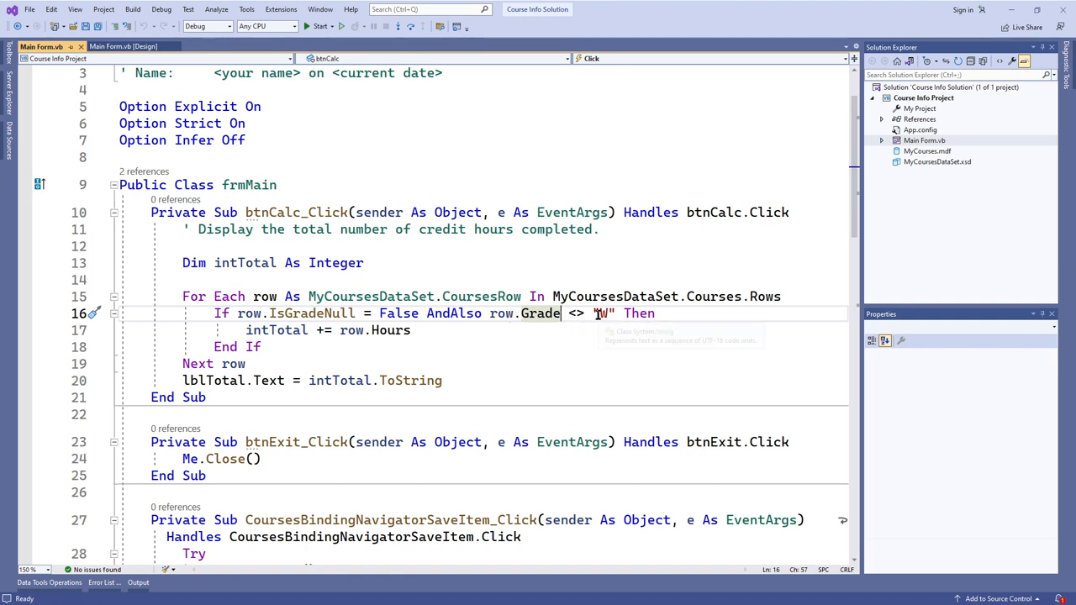
pyautogui.moveTo(600, 313)
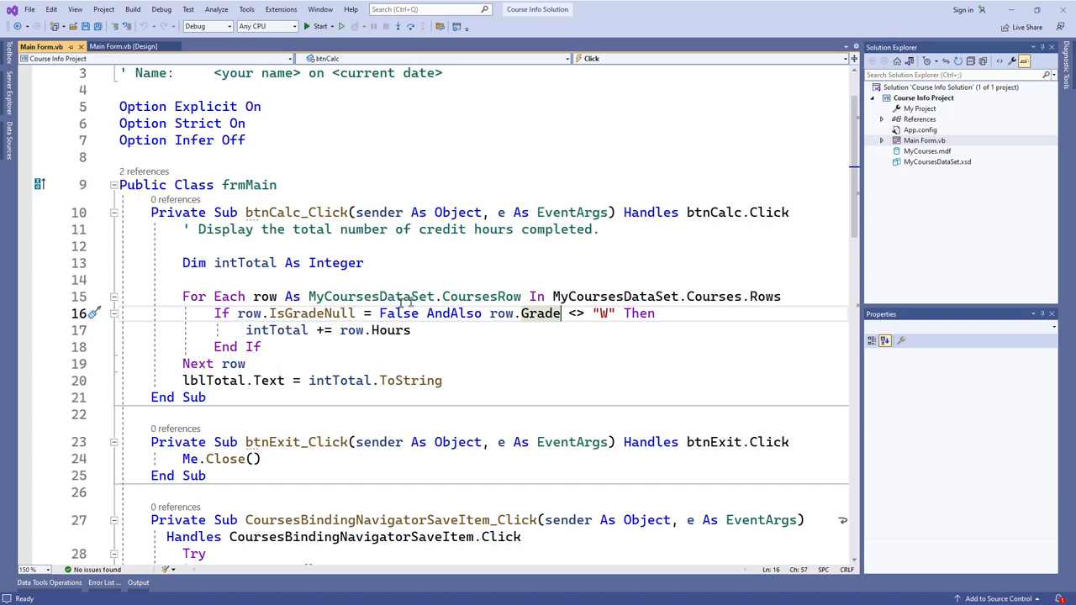
pyautogui.doubleClick(454, 313)
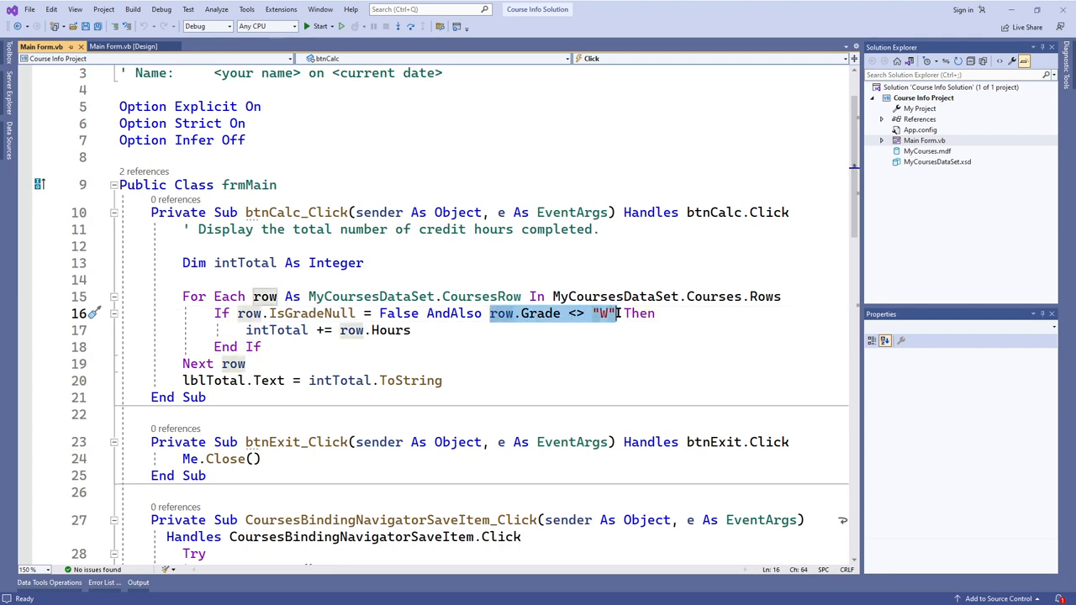
pyautogui.moveTo(614, 313)
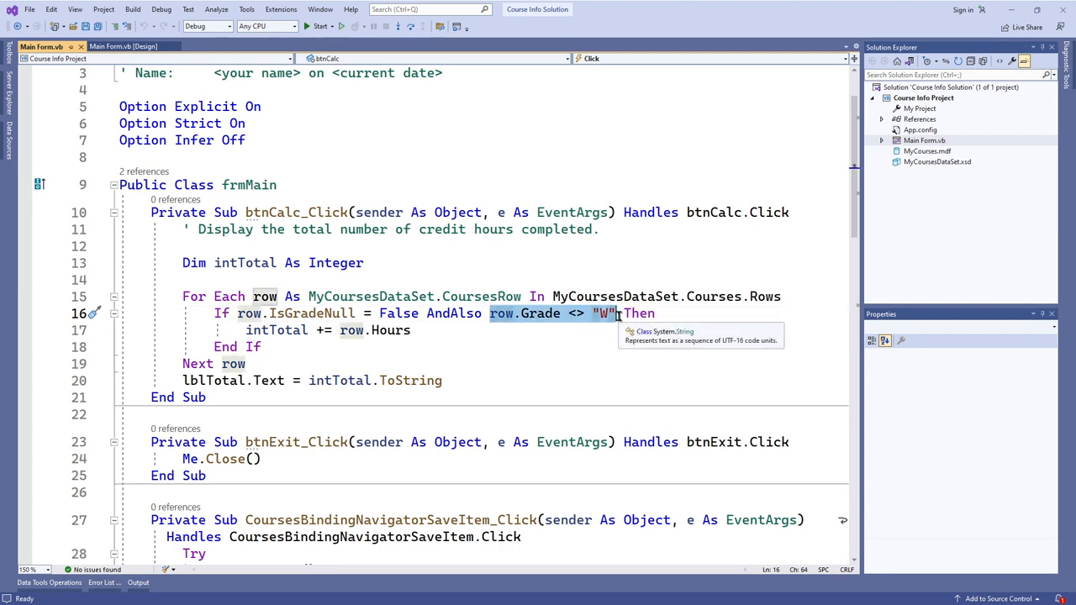
pyautogui.click(622, 313)
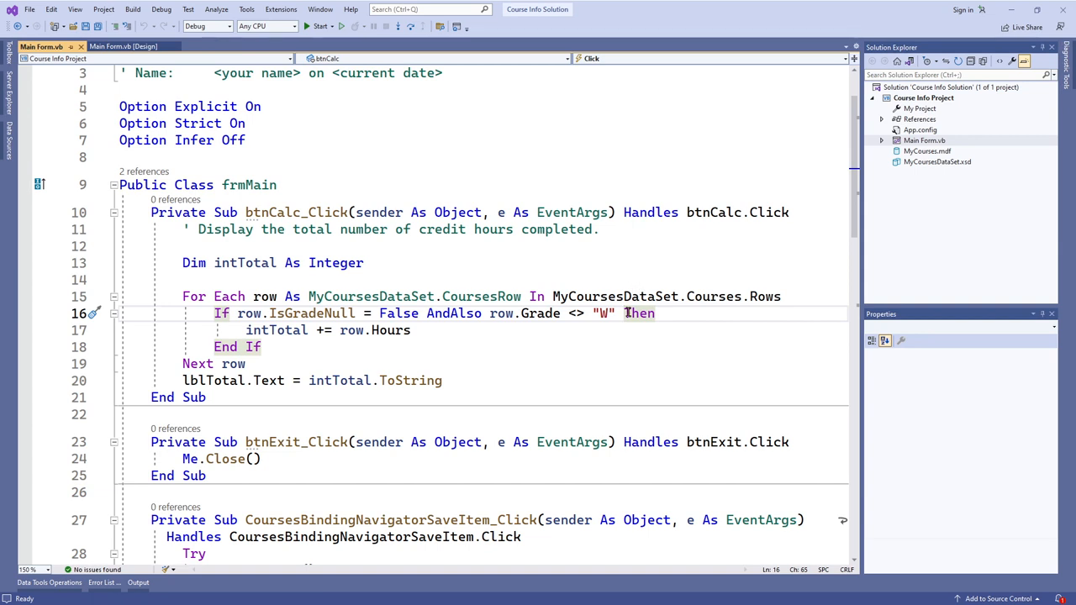
pyautogui.click(639, 313)
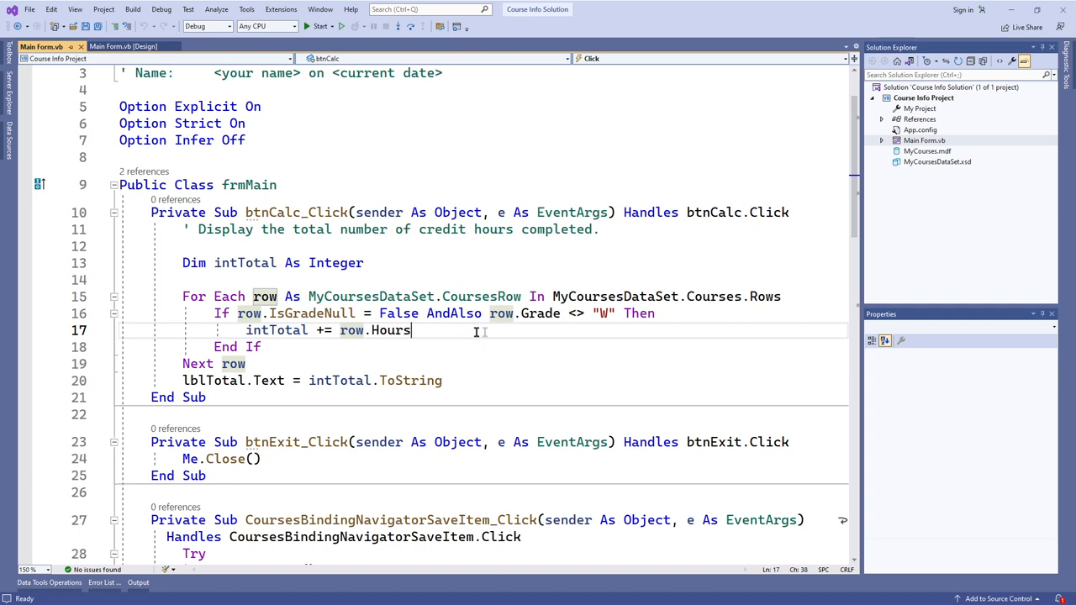
pyautogui.moveTo(380, 290)
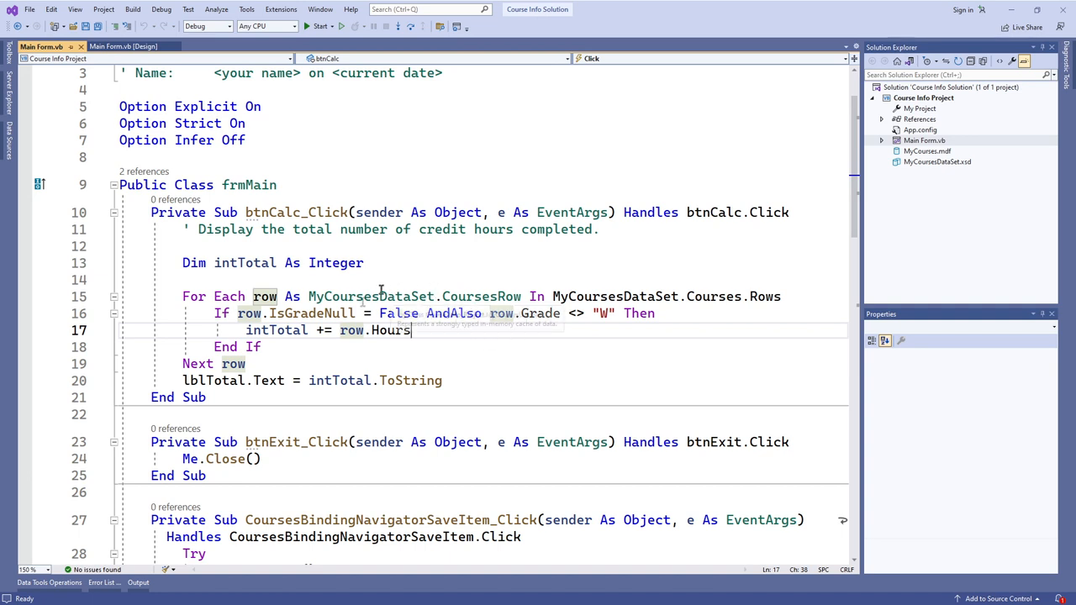
pyautogui.moveTo(276, 338)
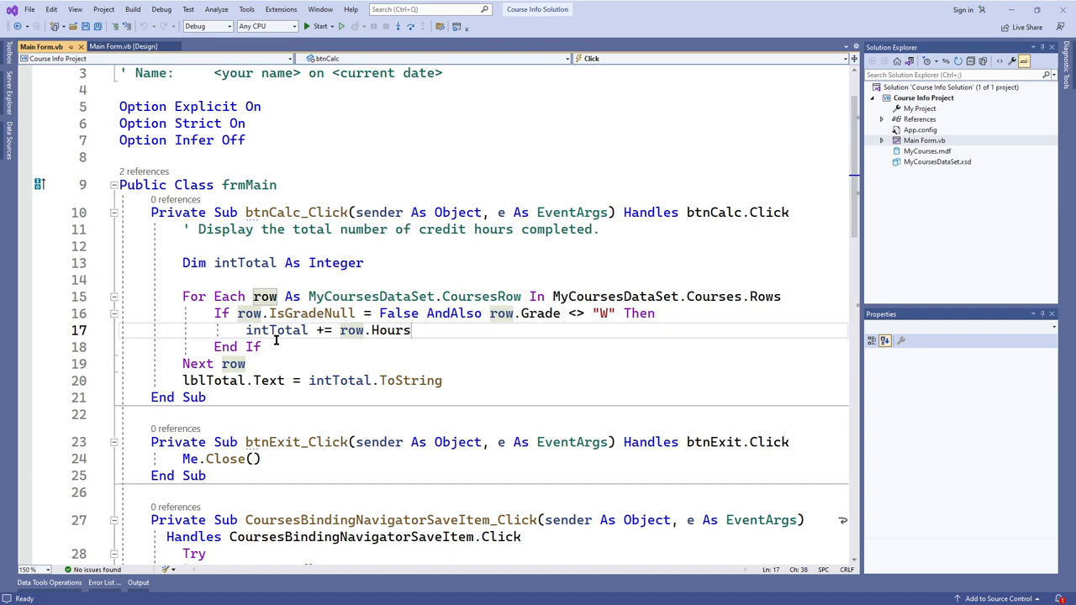
pyautogui.moveTo(275, 330)
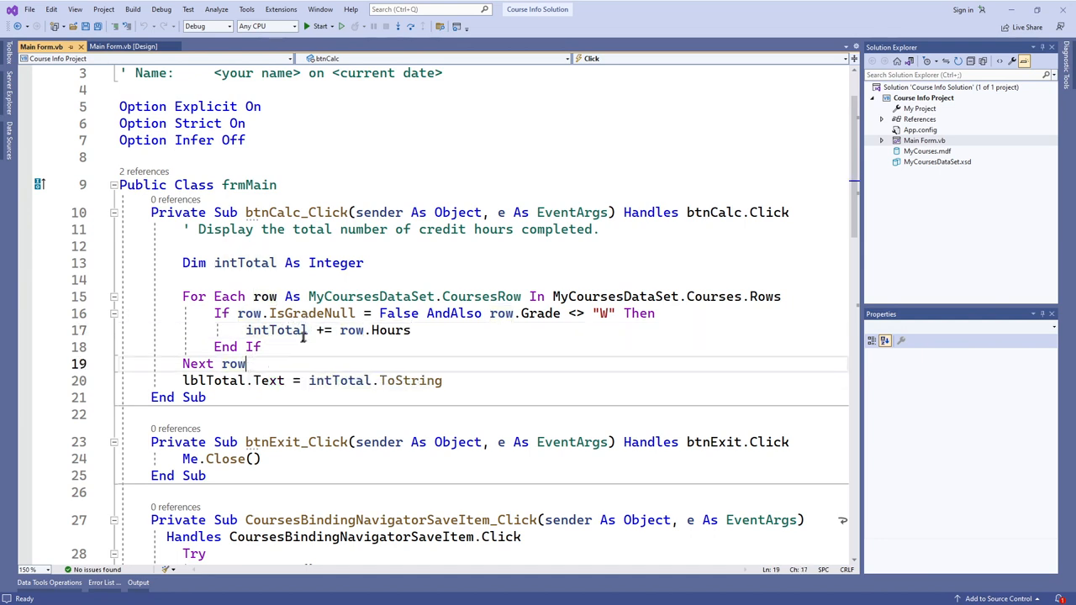
pyautogui.moveTo(248, 313)
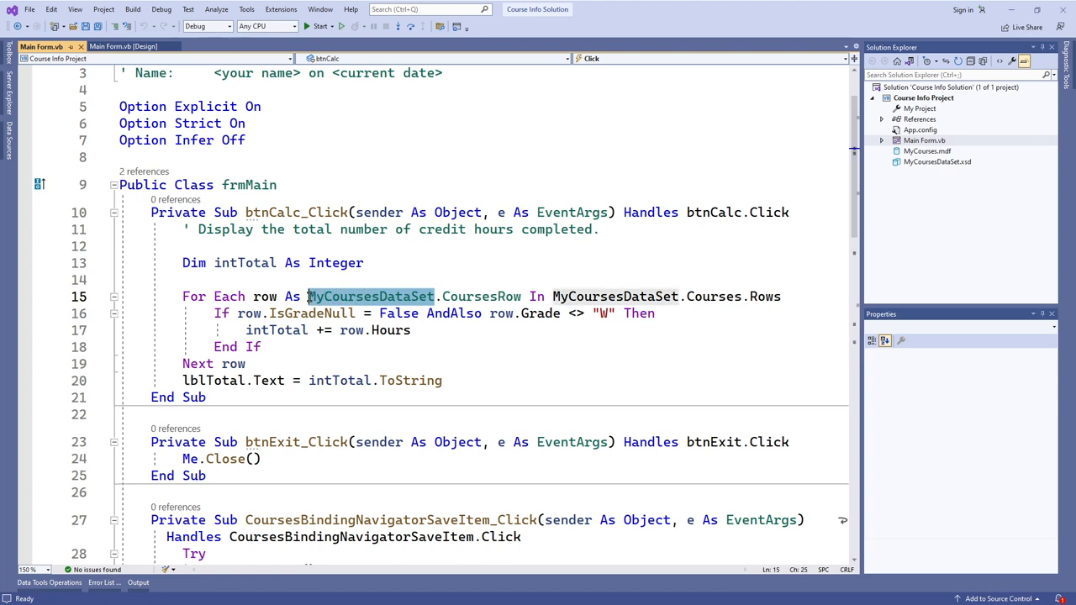
pyautogui.moveTo(370, 296)
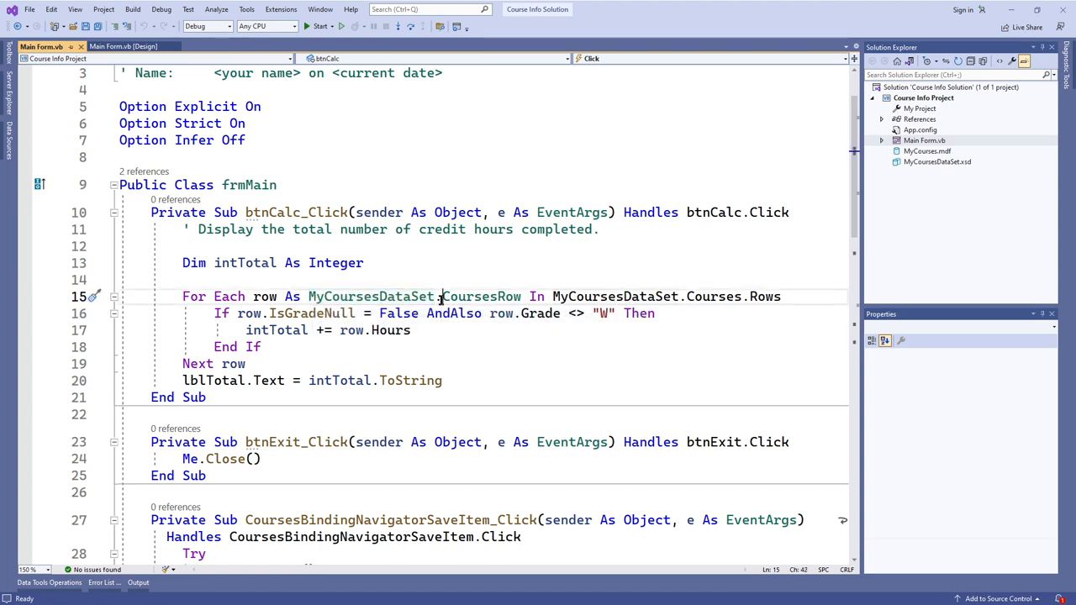
pyautogui.doubleClick(482, 296)
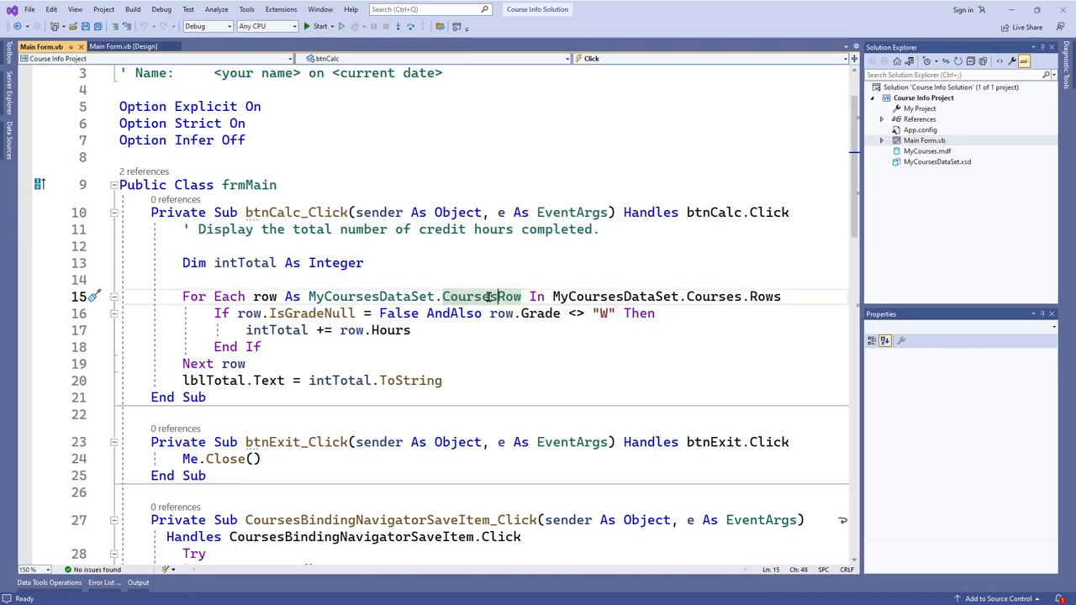
pyautogui.moveTo(479, 296)
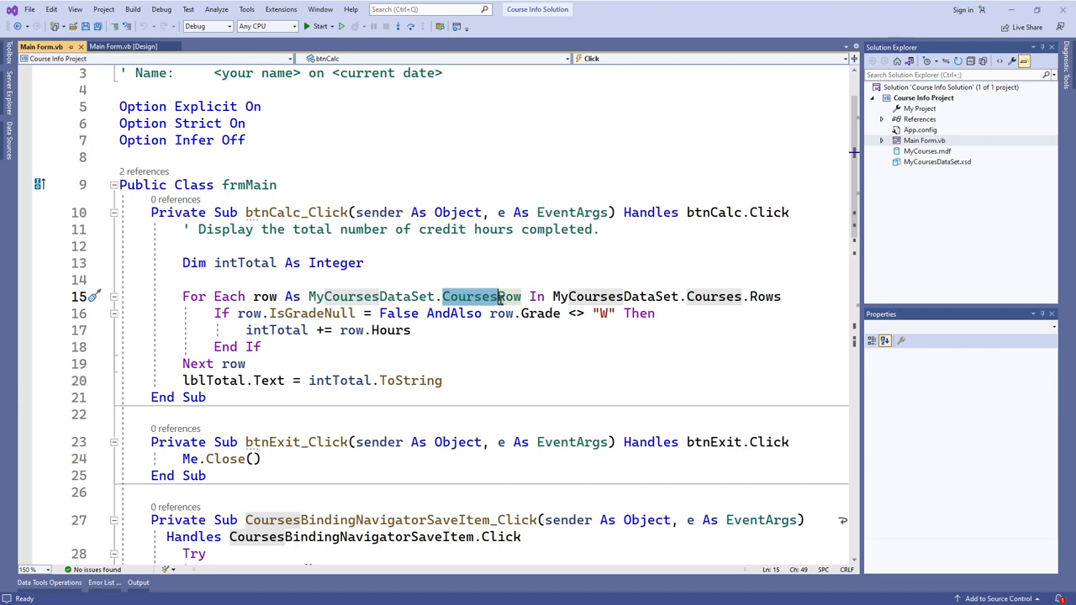
pyautogui.moveTo(500, 296)
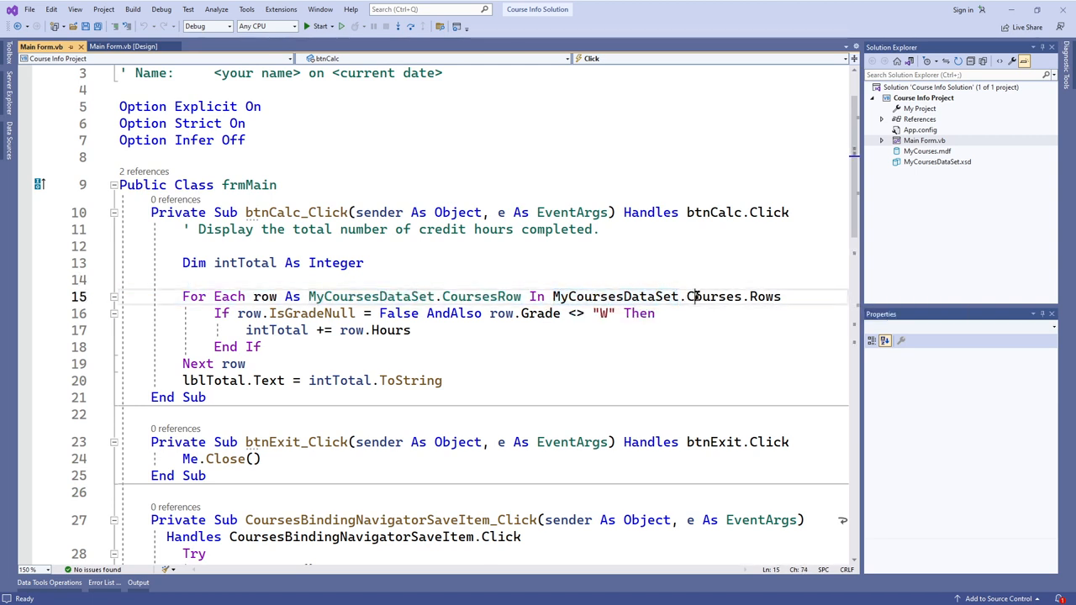
pyautogui.doubleClick(713, 295)
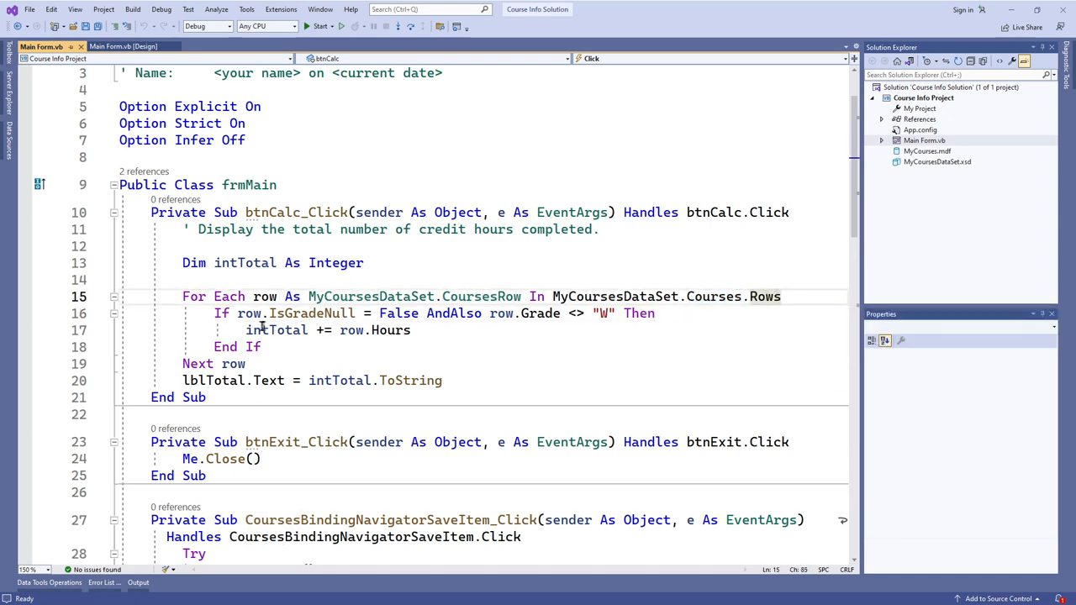
pyautogui.click(249, 312)
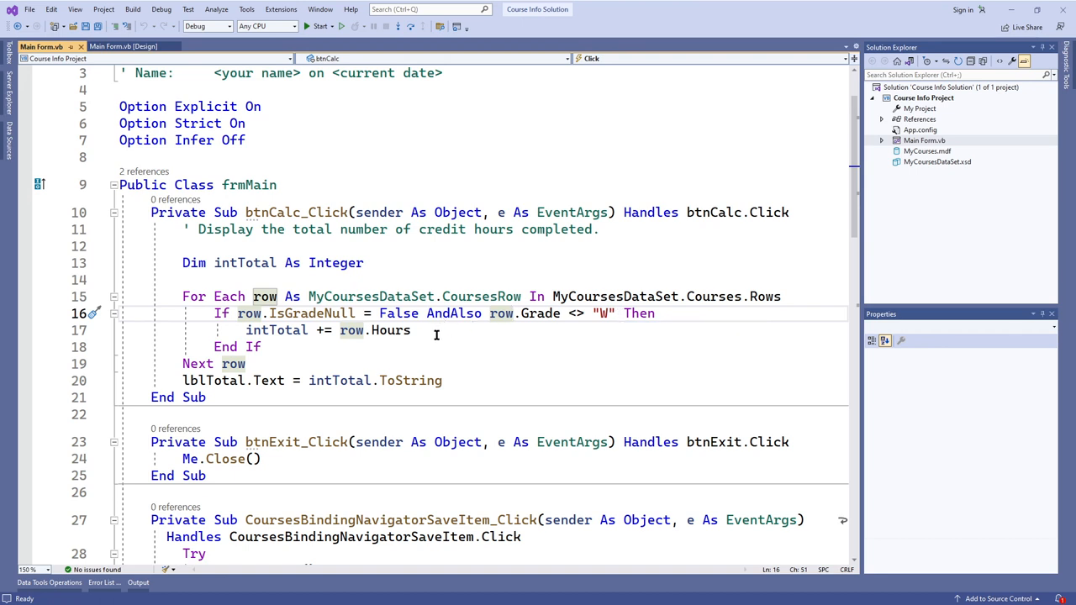
pyautogui.moveTo(352, 329)
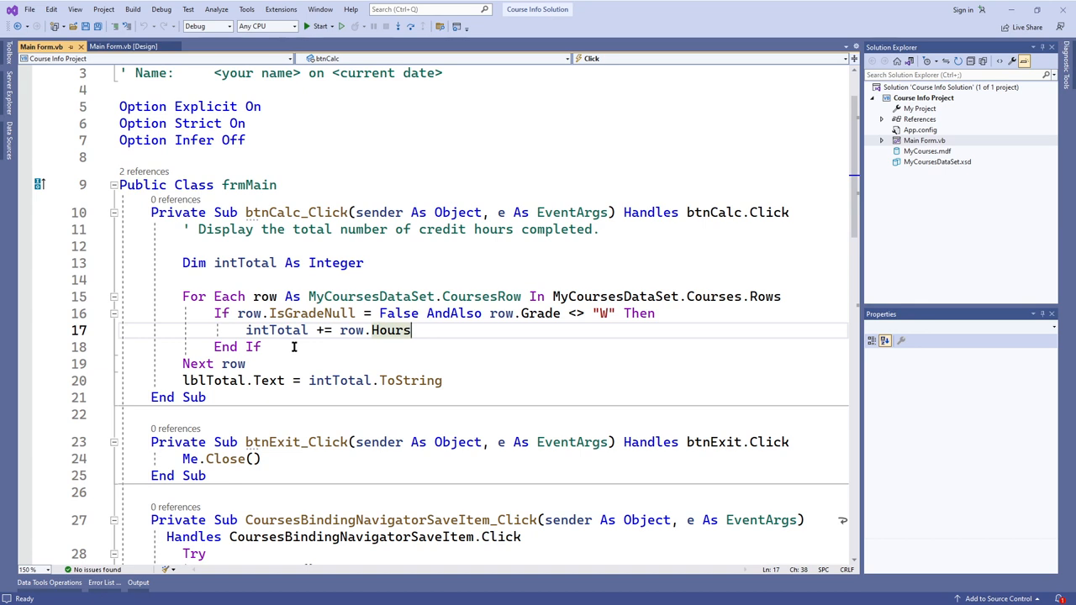
pyautogui.moveTo(748, 446)
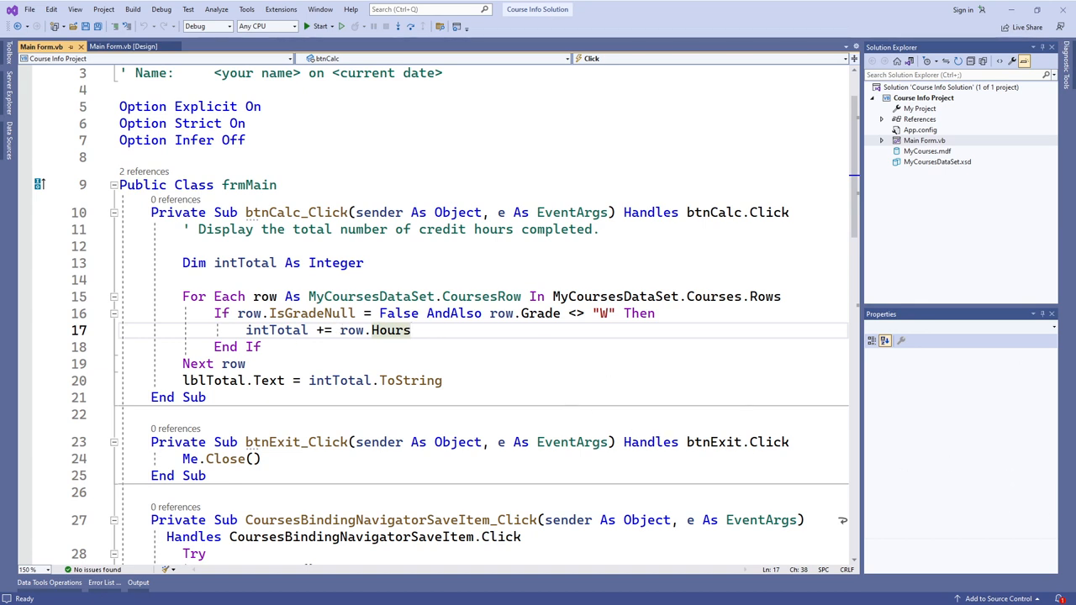
pyautogui.moveTo(481, 296)
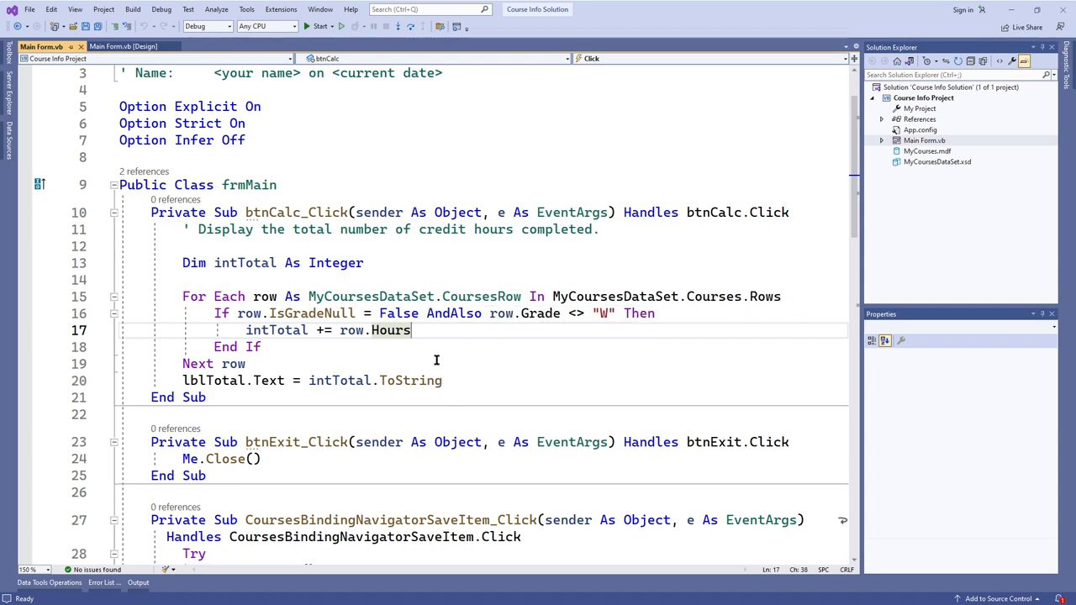
pyautogui.moveTo(463, 272)
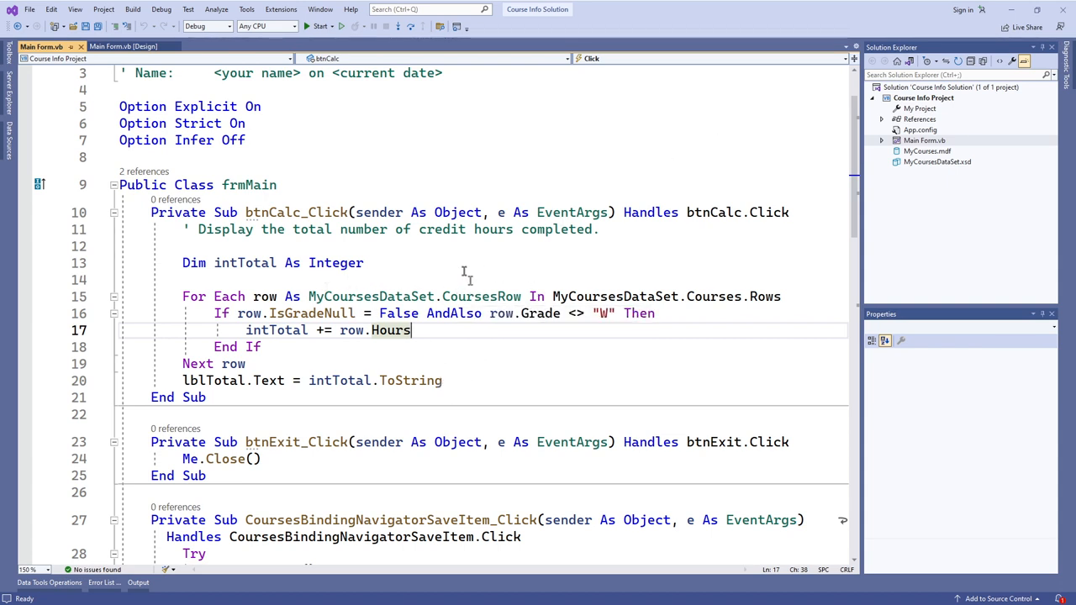
pyautogui.moveTo(677, 412)
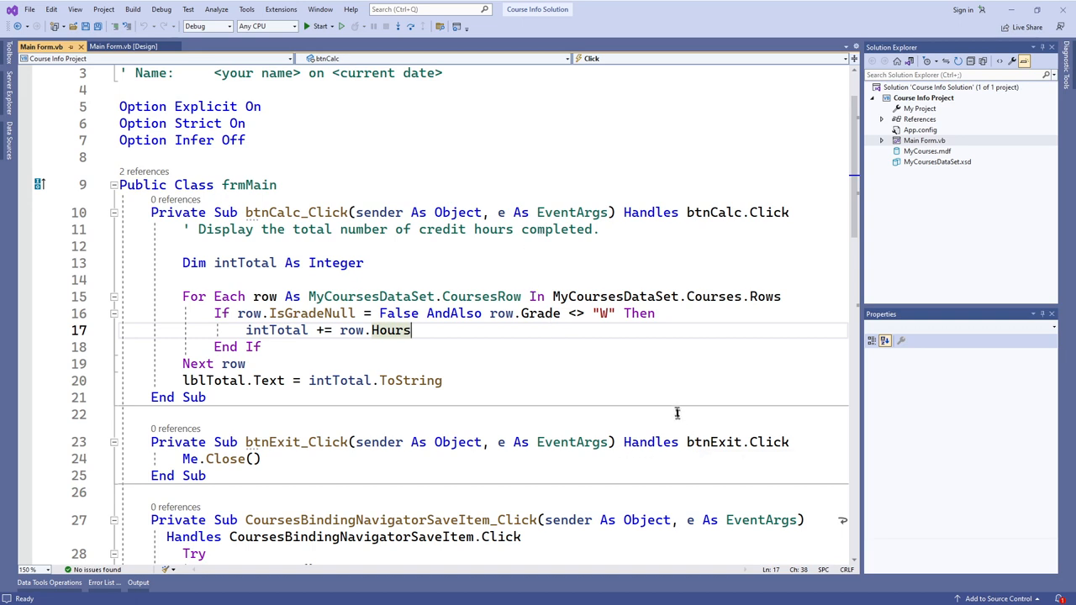
pyautogui.moveTo(277, 313)
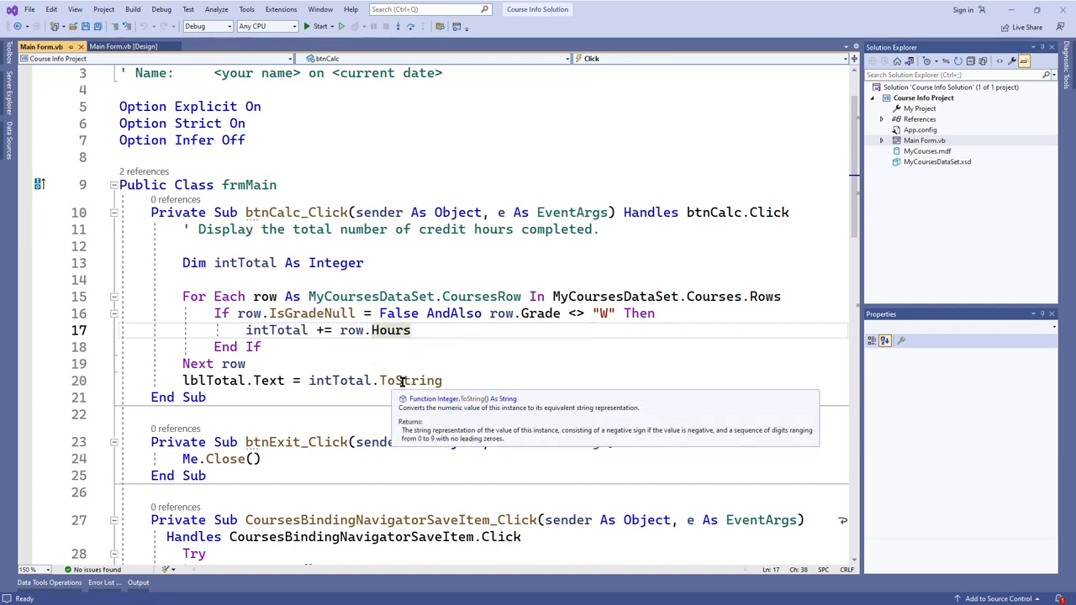
pyautogui.moveTo(460, 380)
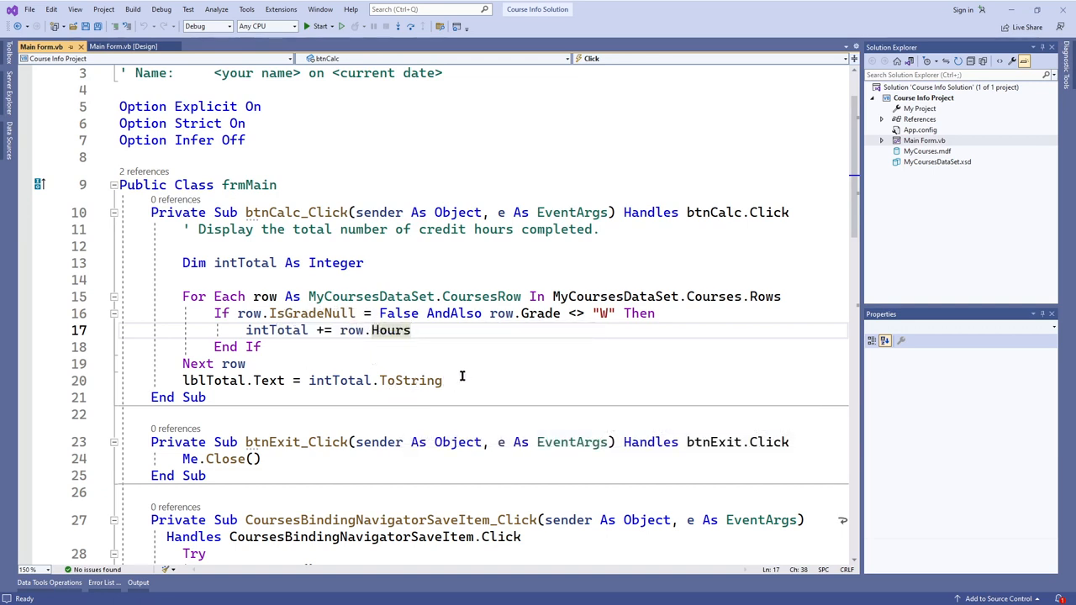
pyautogui.moveTo(671, 404)
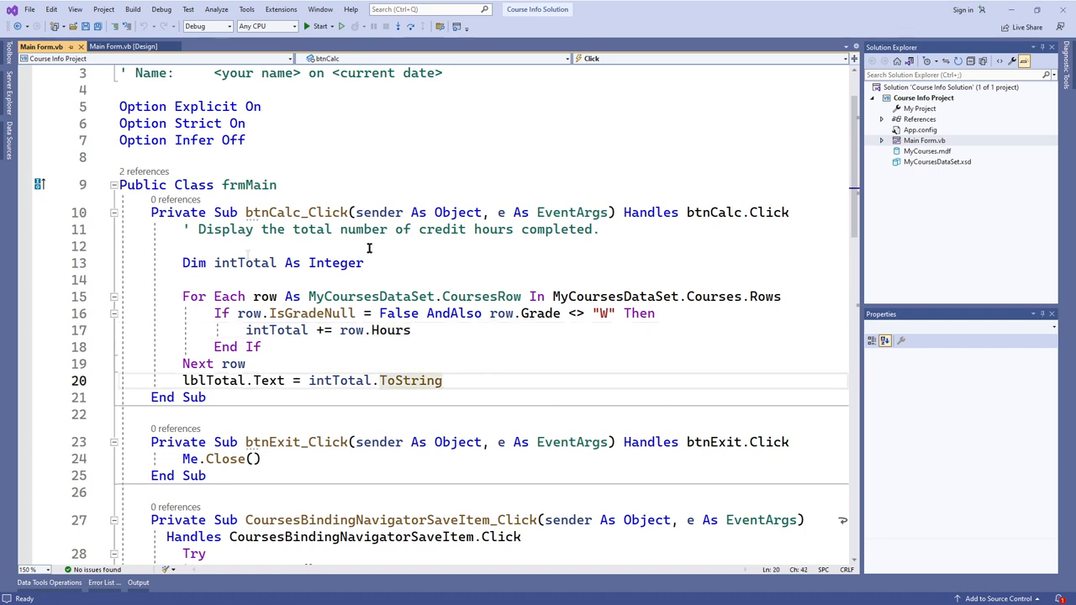
pyautogui.click(441, 381)
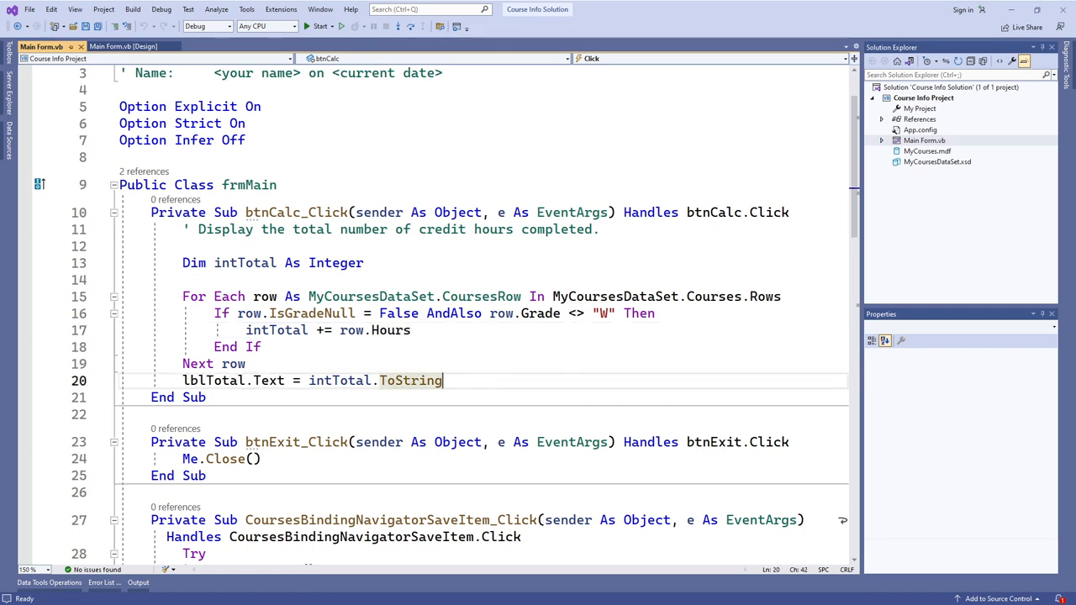